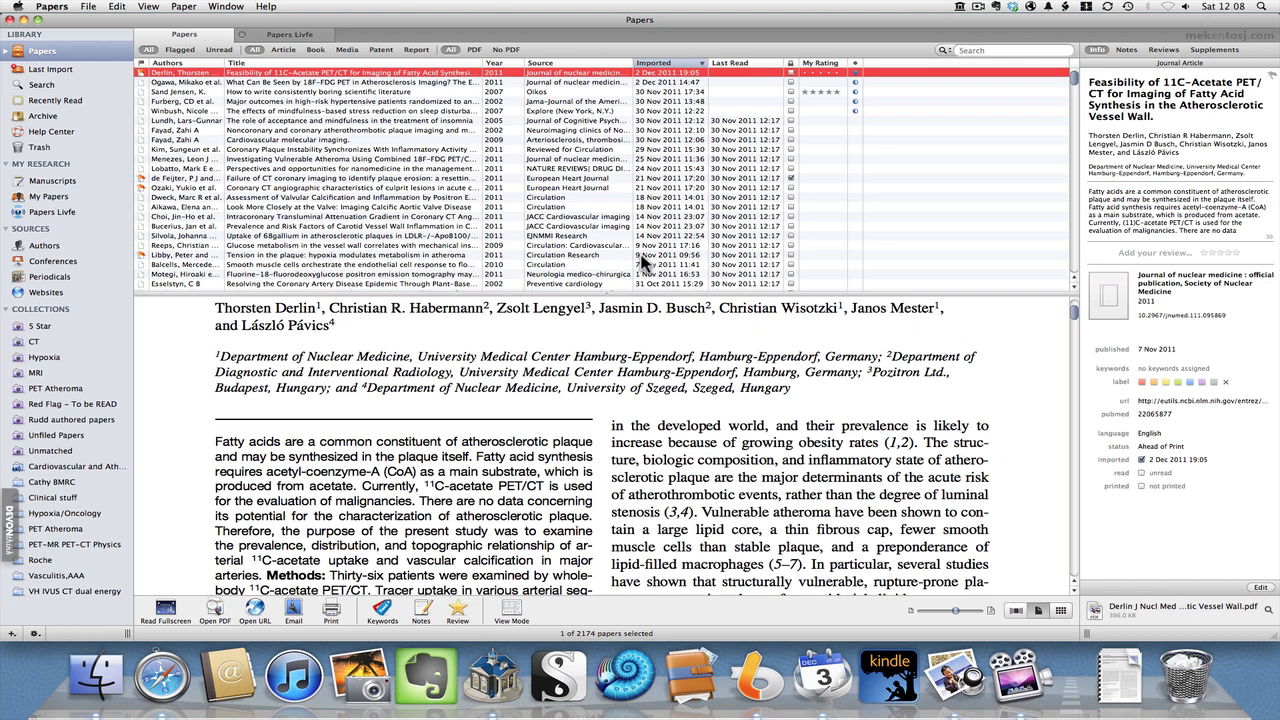
{"action": "mouse_move", "coordinate": [640, 264]}
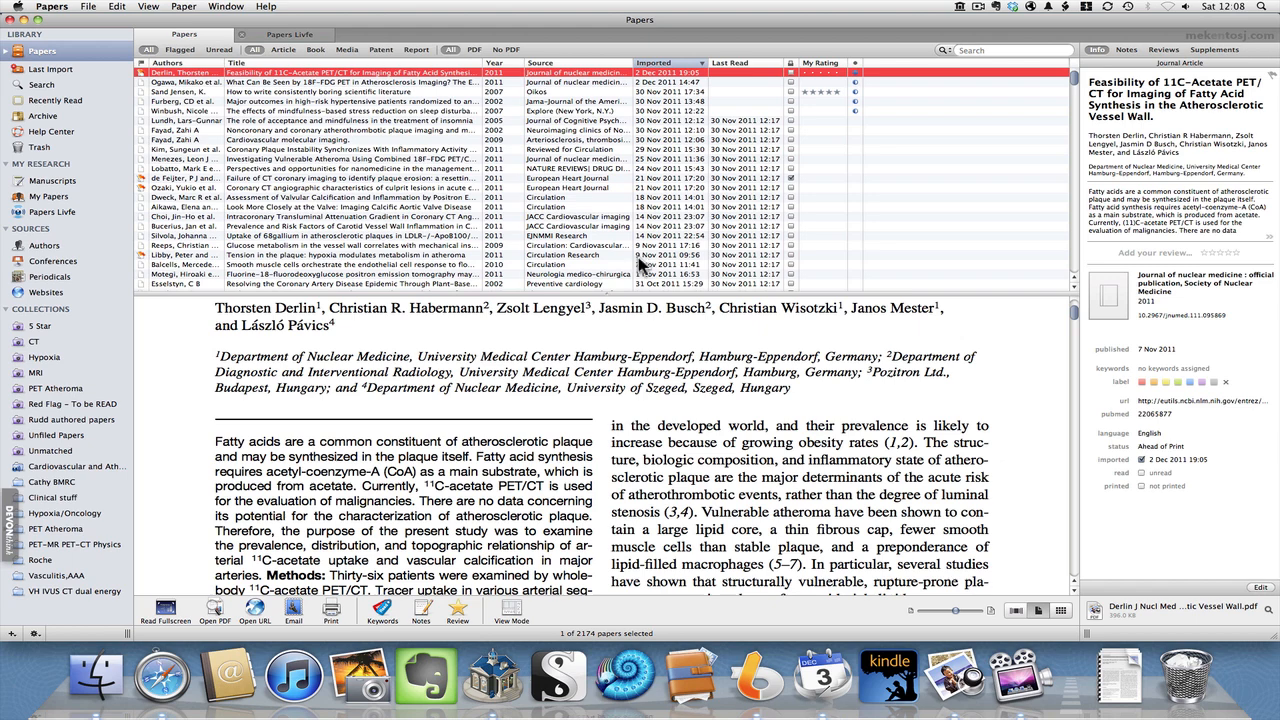
{"action": "mouse_move", "coordinate": [750, 318]}
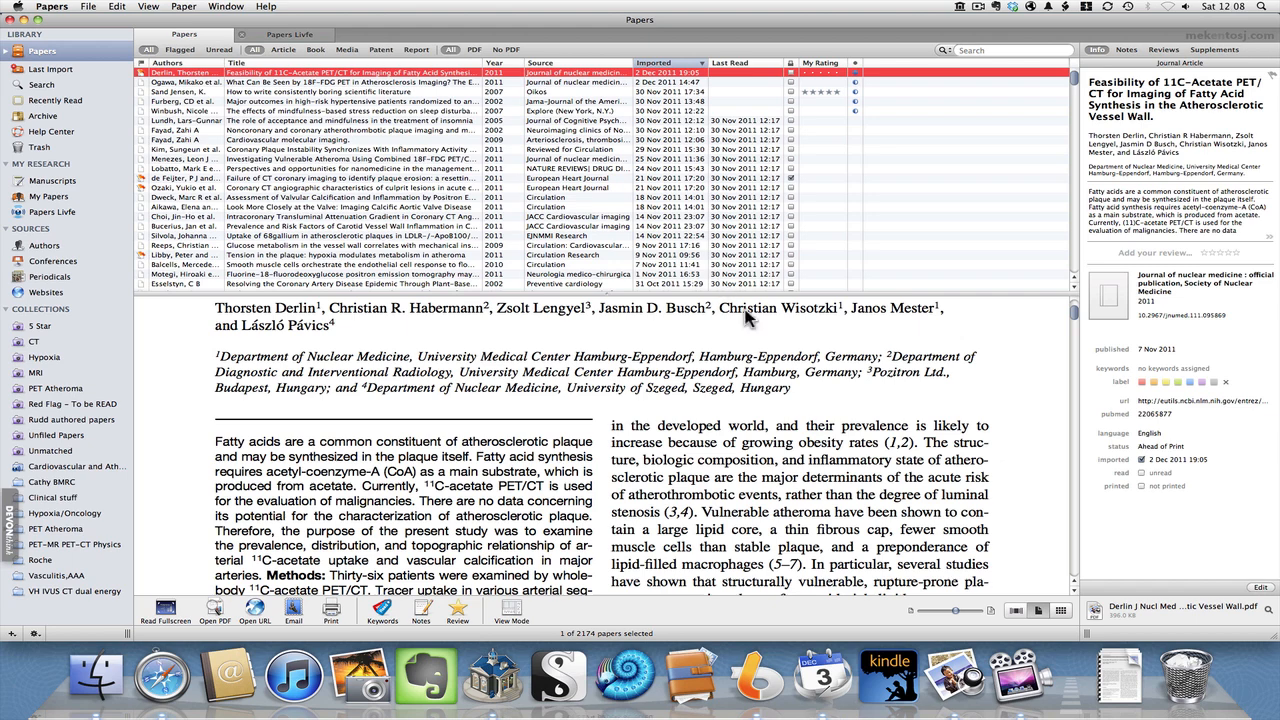
{"action": "mouse_move", "coordinate": [1132, 636]}
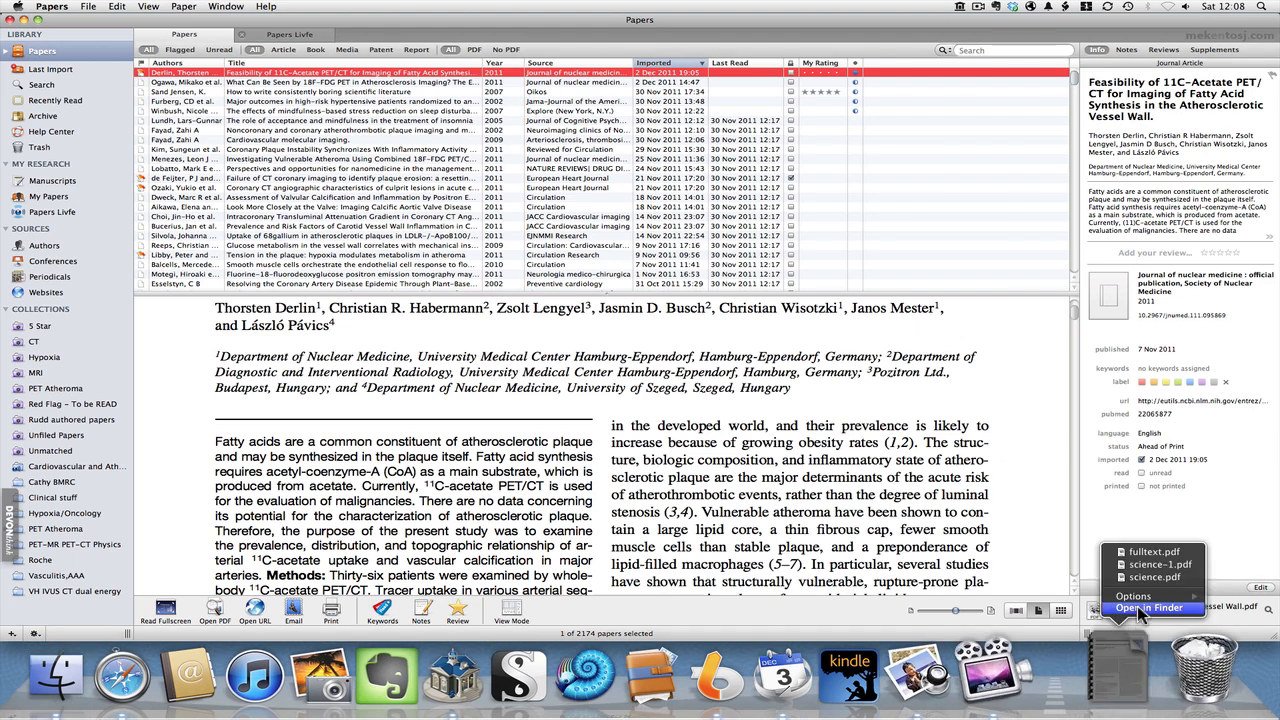
- Show the Downloads folder in Finder, then close its now-empty window after the import
{"action": "left_click", "coordinate": [1148, 608]}
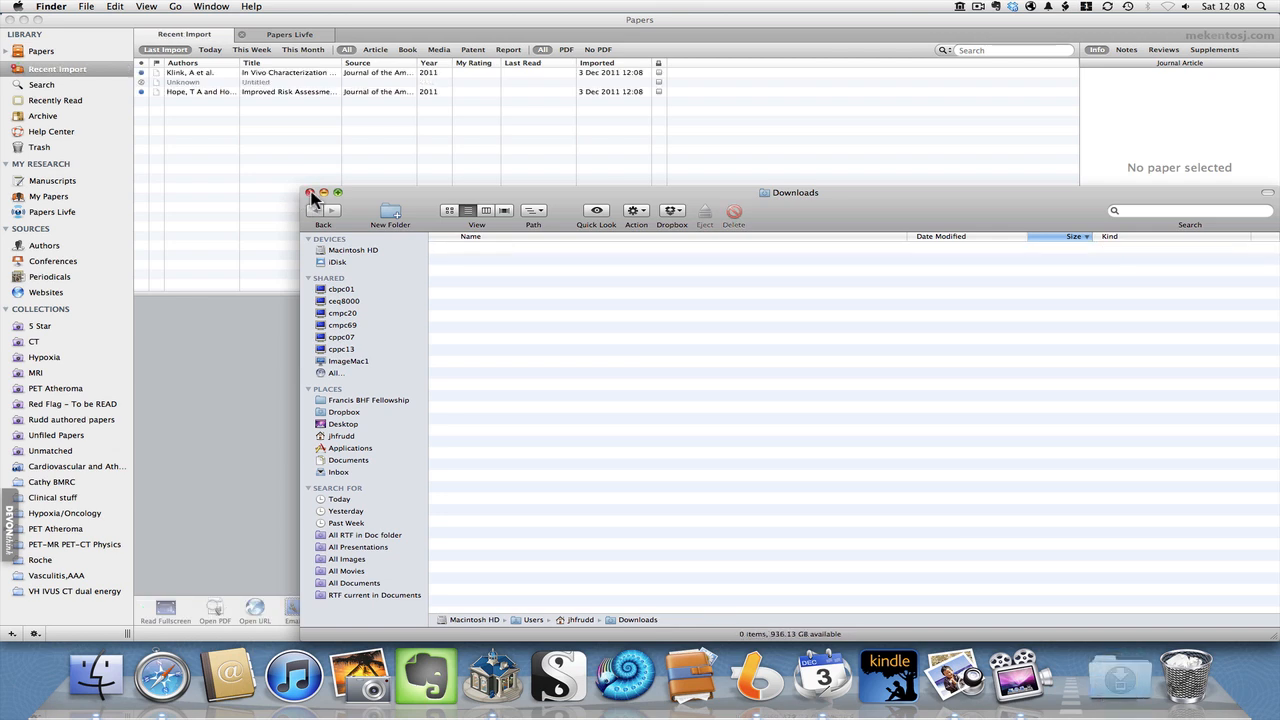
{"action": "left_click", "coordinate": [312, 192]}
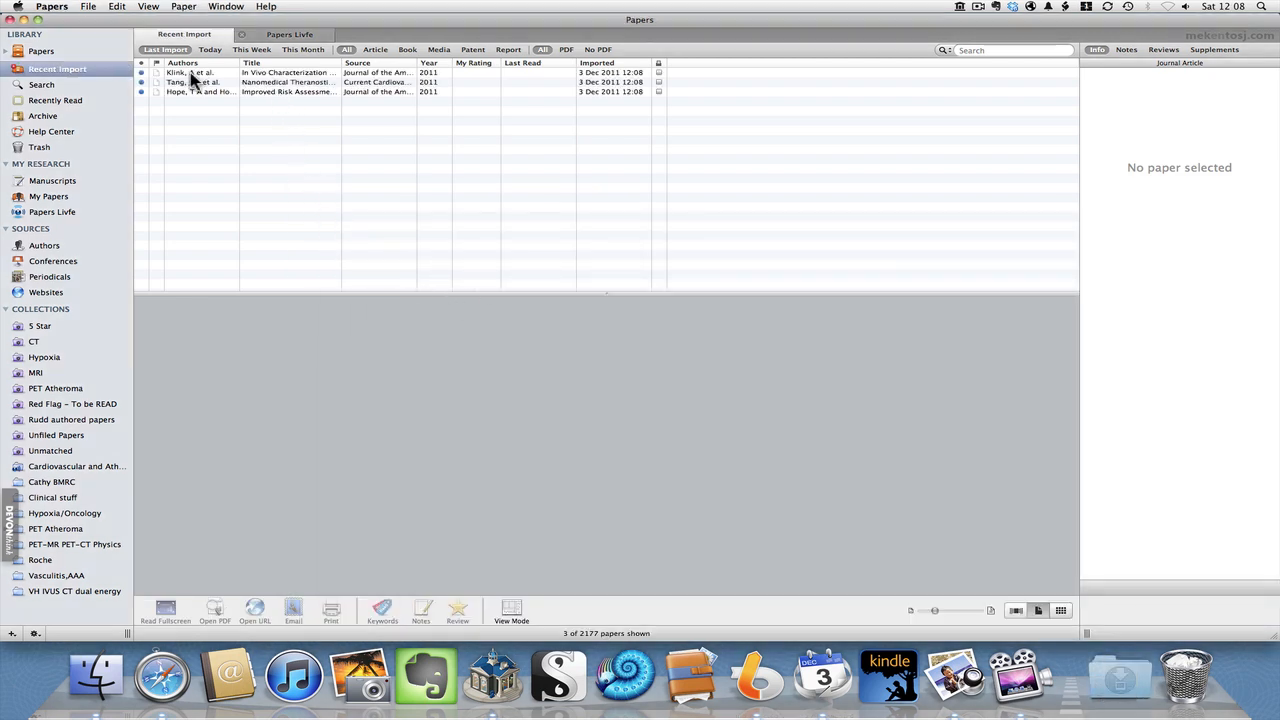
- Preview the In Vivo Characterization paper, the Improved Risk Assessment editorial, then the In Vivo paper again
{"action": "left_click", "coordinate": [200, 72]}
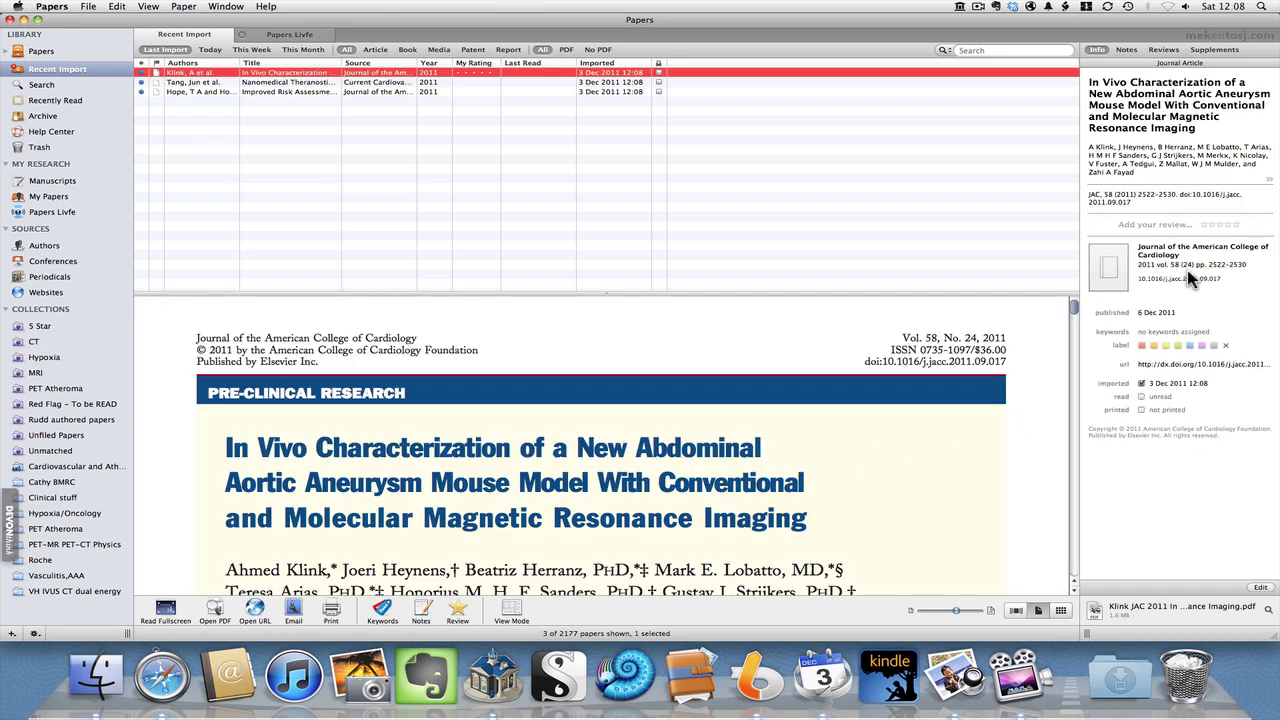
{"action": "mouse_move", "coordinate": [332, 118]}
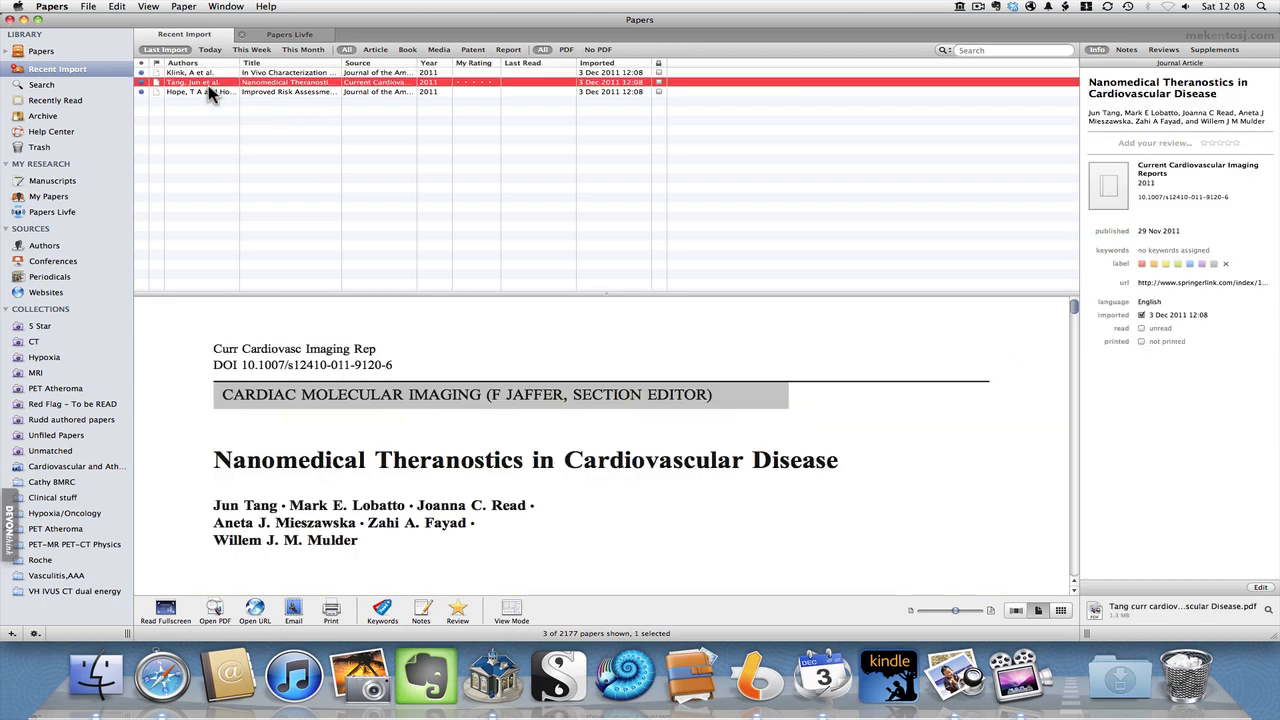
{"action": "left_click", "coordinate": [200, 92]}
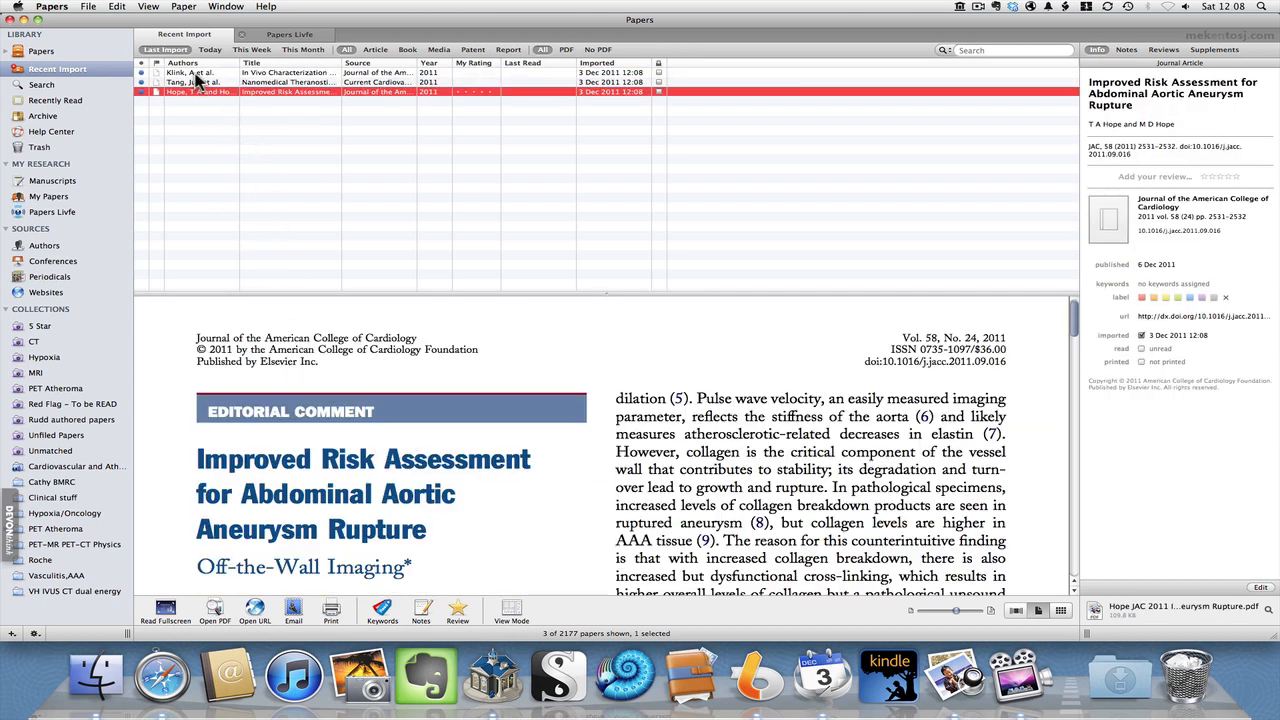
{"action": "left_click", "coordinate": [190, 72]}
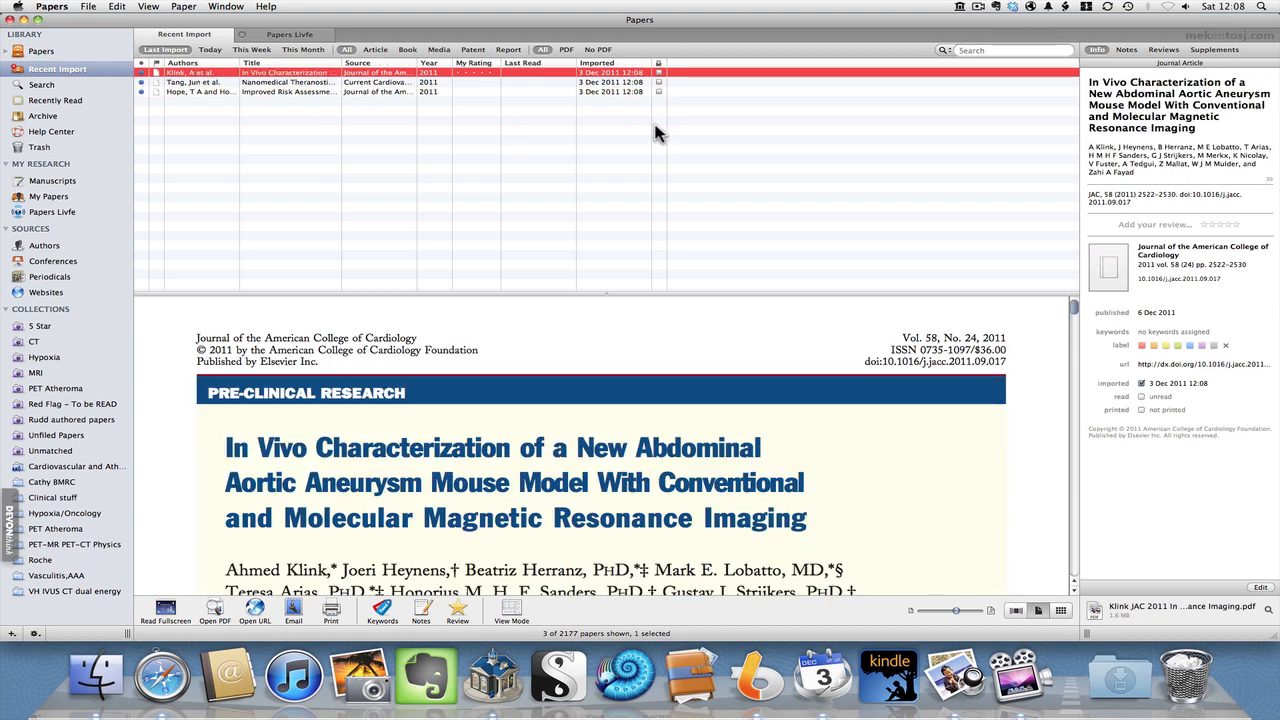
{"action": "mouse_move", "coordinate": [188, 80]}
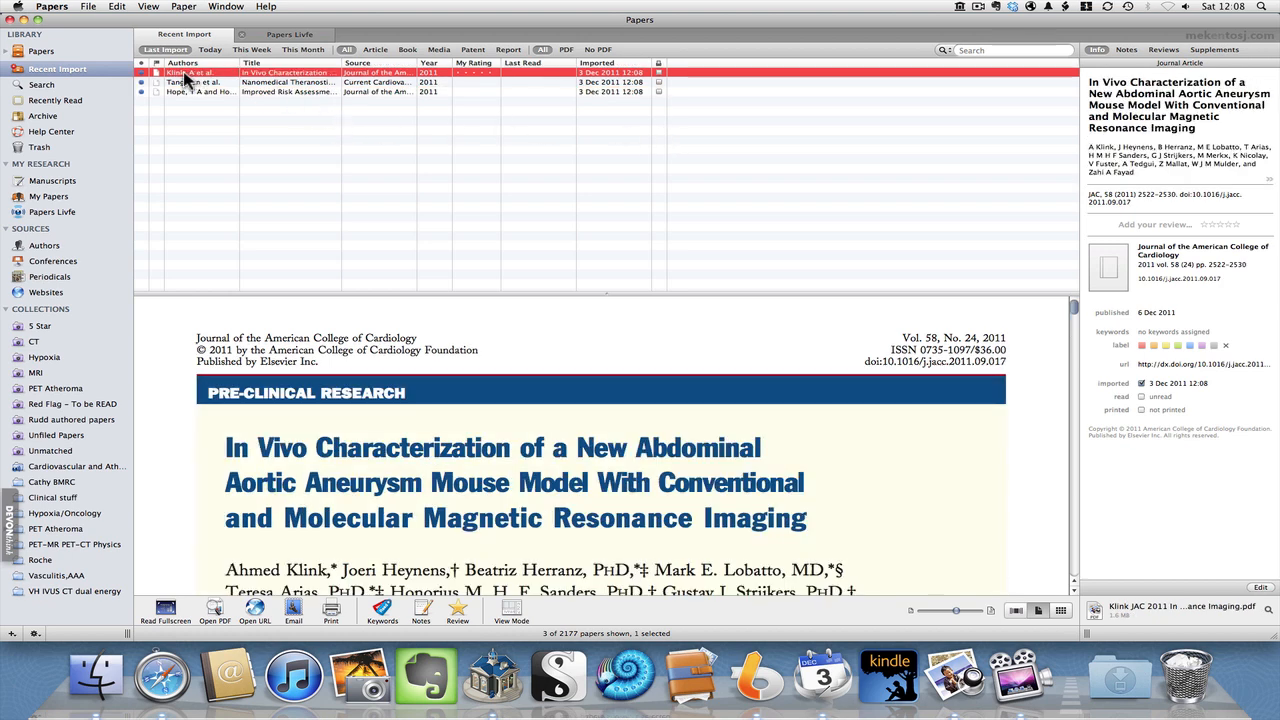
- Open the aneurysm paper in its own tab and switch to full-screen reading
{"action": "double_click", "coordinate": [190, 72]}
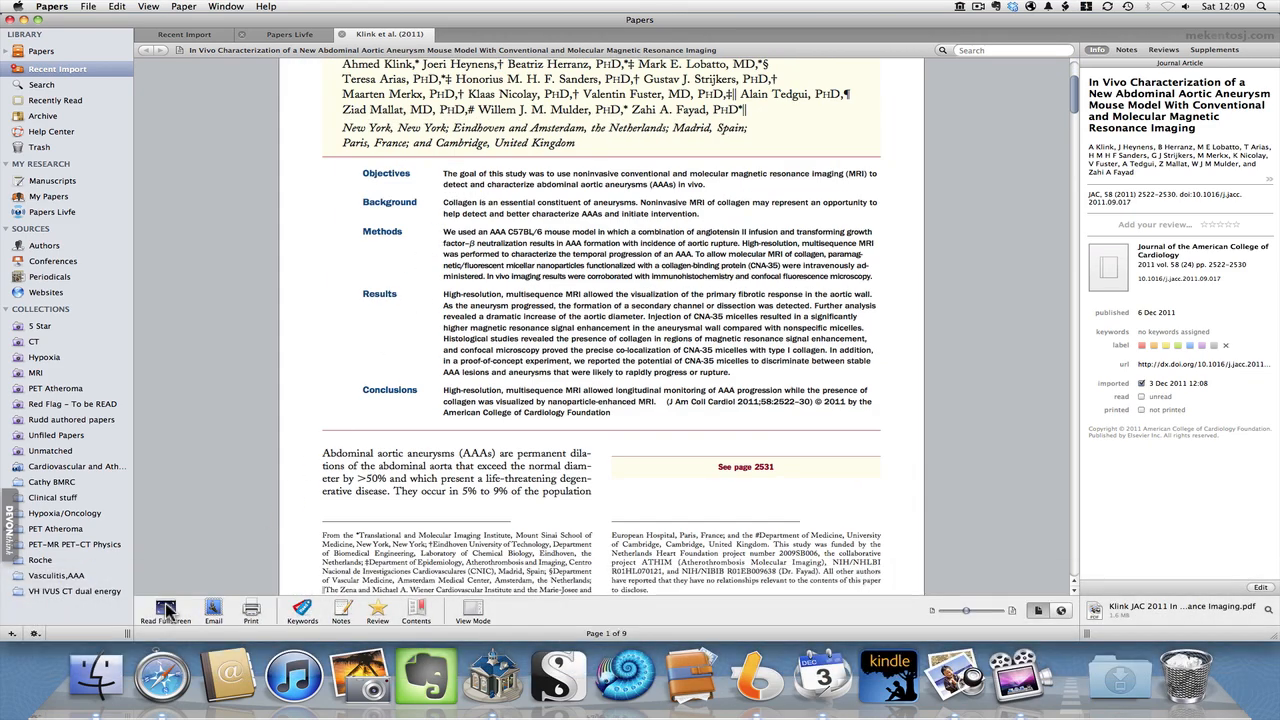
{"action": "left_click", "coordinate": [166, 616]}
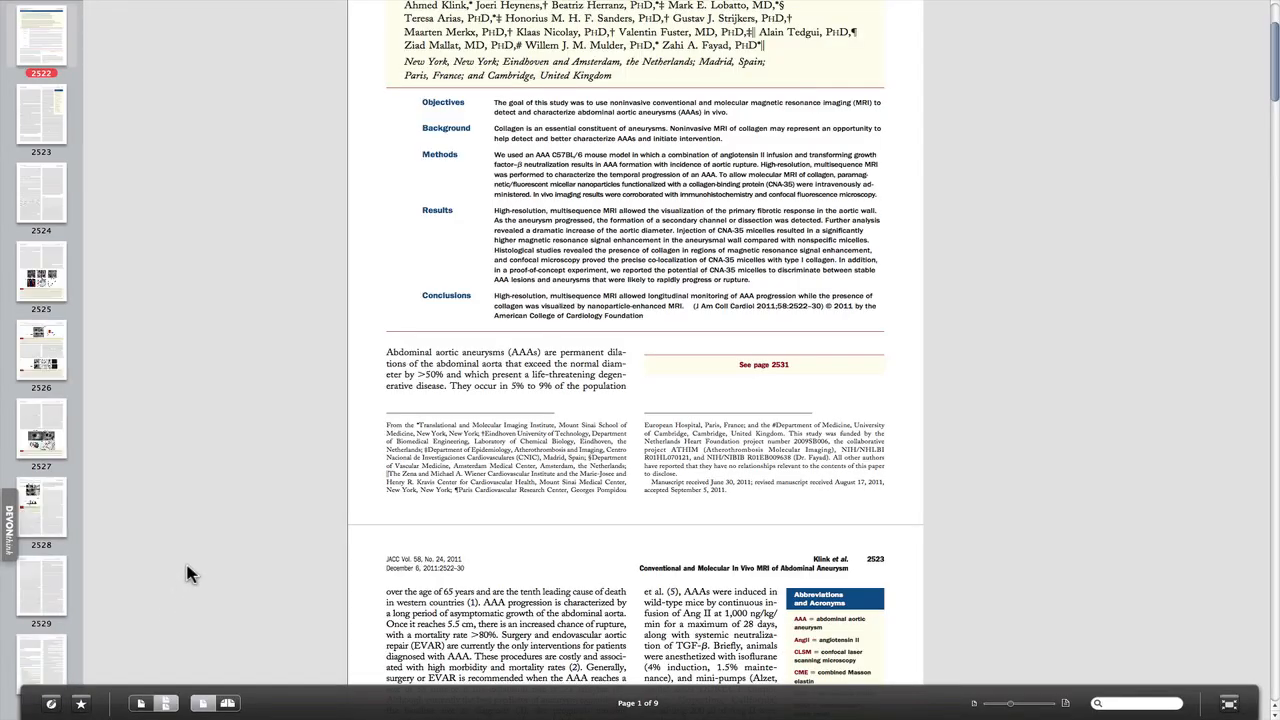
- Hide the thumbnail strip and highlight the opening words of the Objectives text
{"action": "key", "text": "cmd+="}
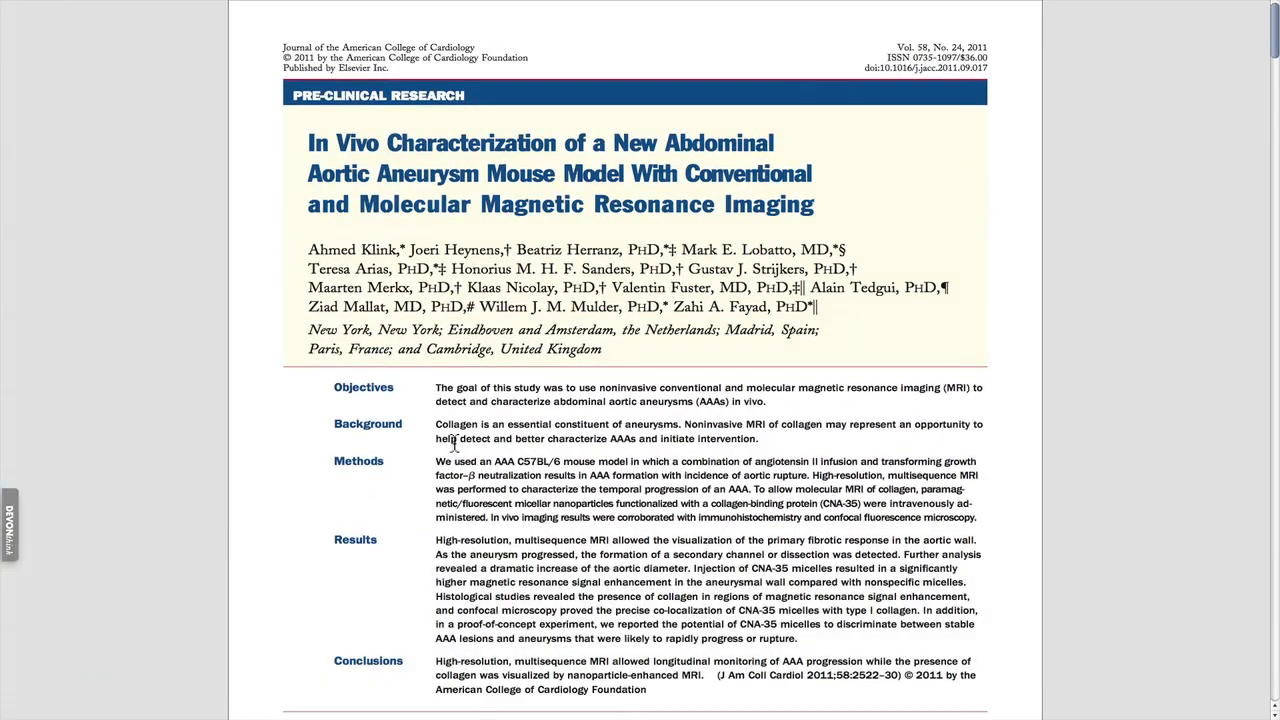
{"action": "left_click_drag", "start_coordinate": [436, 388], "coordinate": [540, 388]}
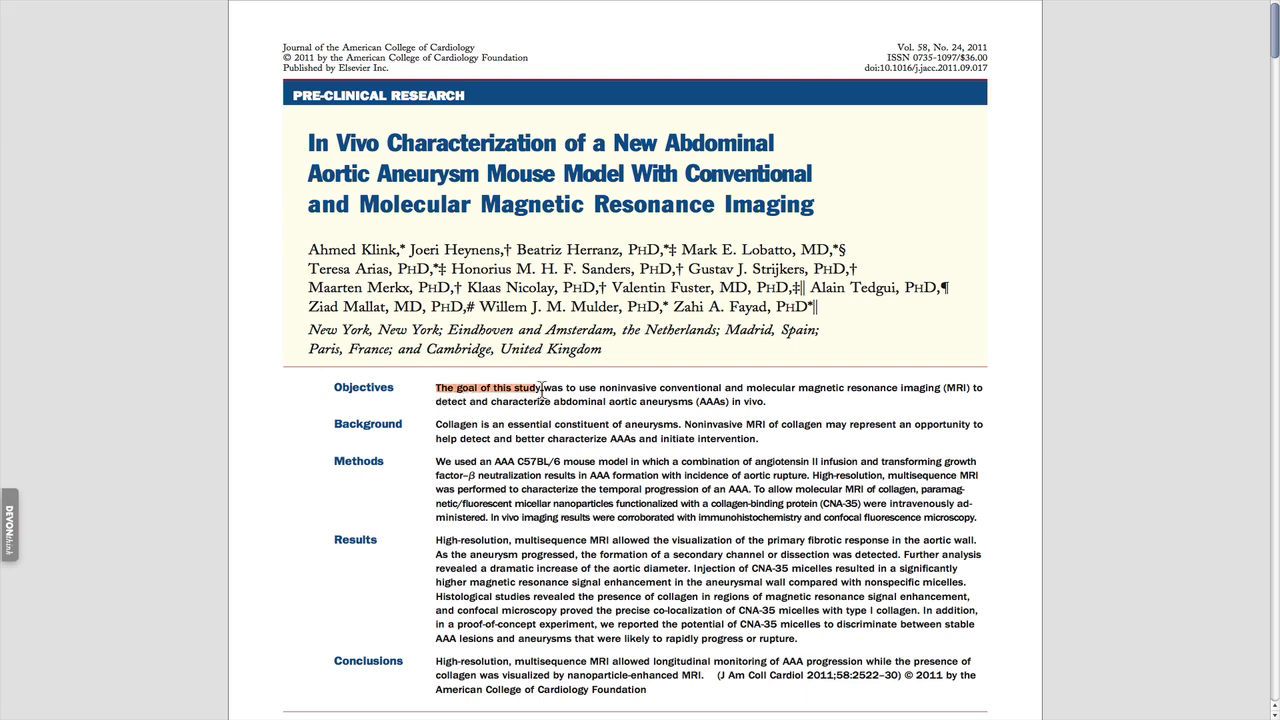
{"action": "right_click", "coordinate": [540, 388]}
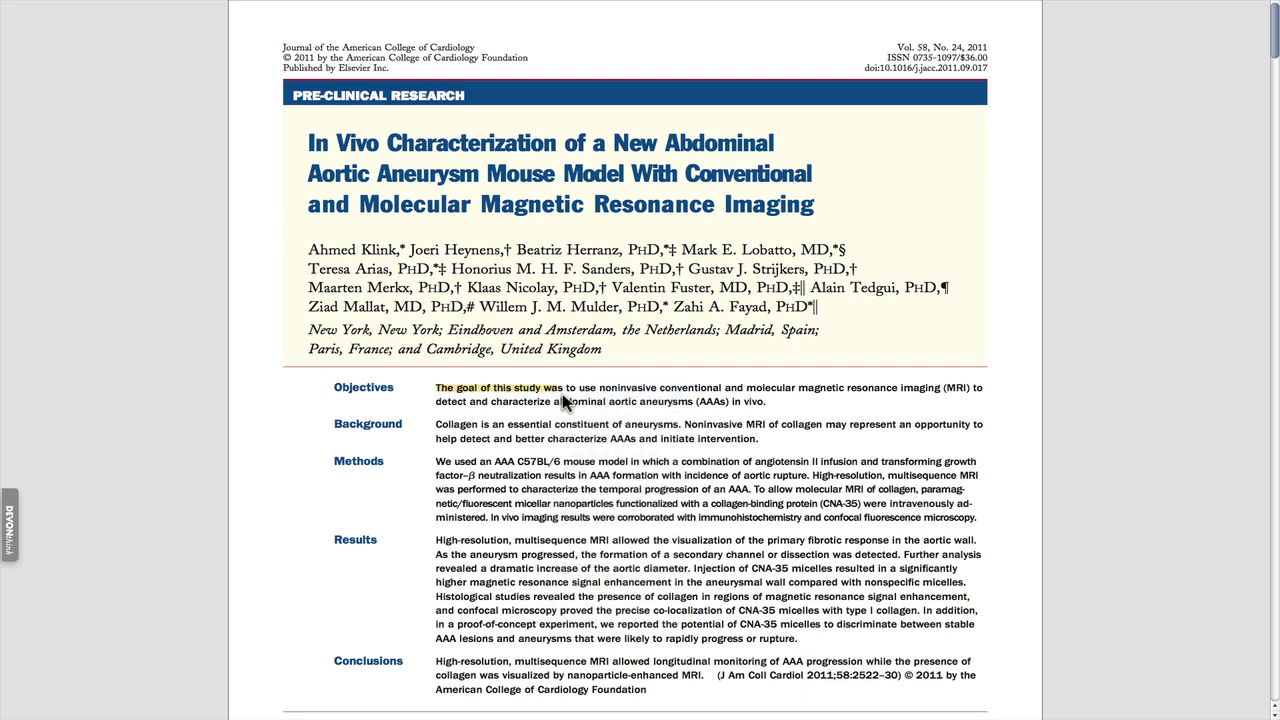
- Highlight the passages on the implanted minipumps and on surgery and aneurysm progression further down
{"action": "scroll", "scroll_direction": "down", "scroll_amount": 3}
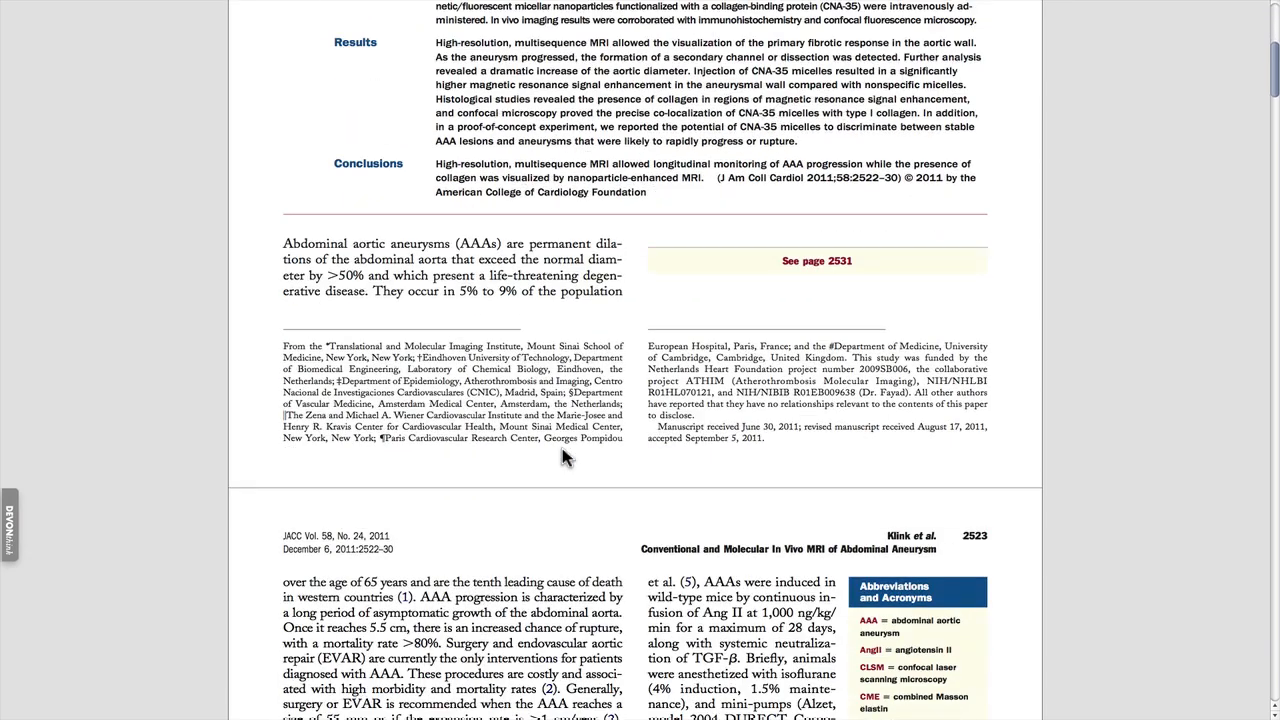
{"action": "scroll", "scroll_direction": "down", "scroll_amount": 3}
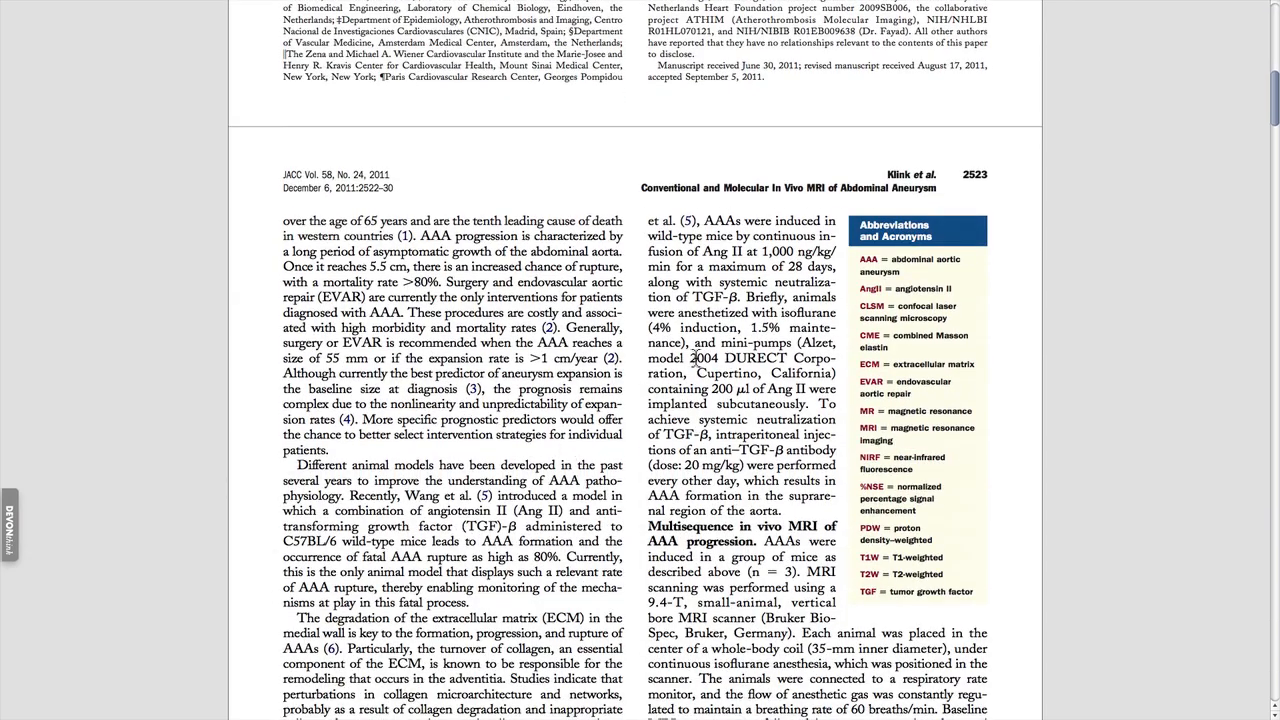
{"action": "left_click_drag", "start_coordinate": [692, 356], "coordinate": [706, 452]}
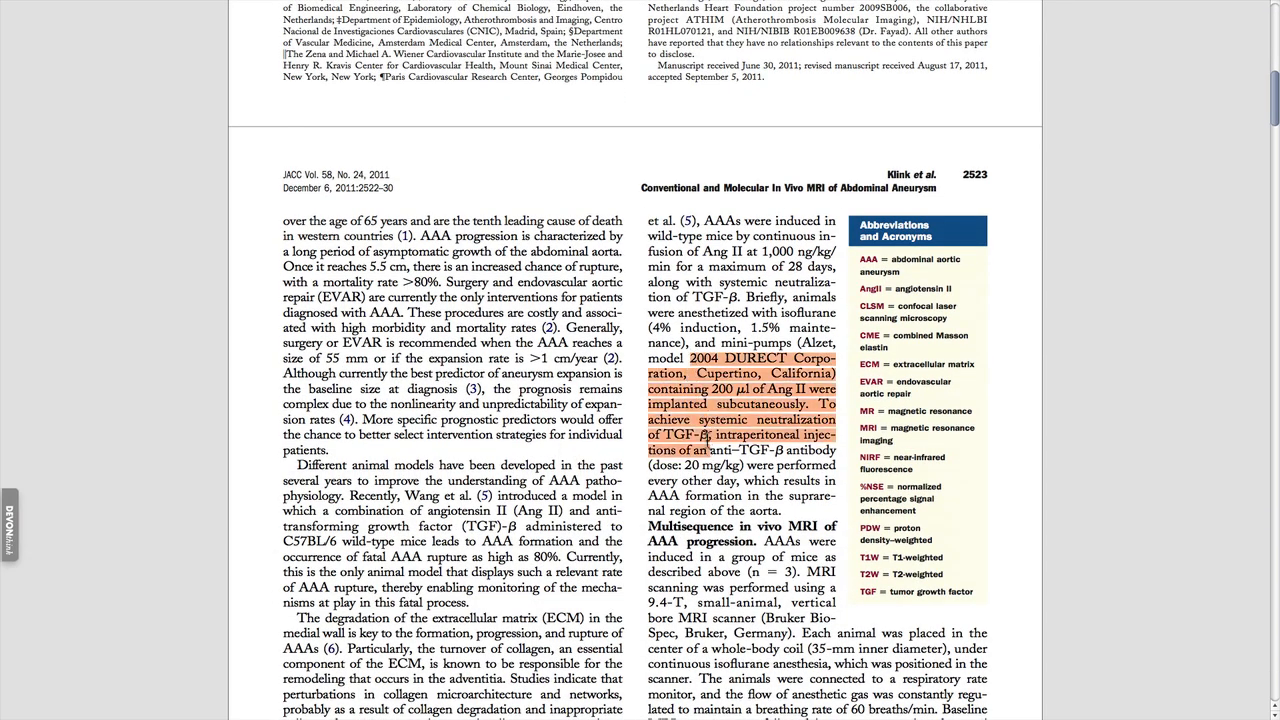
{"action": "right_click", "coordinate": [720, 420]}
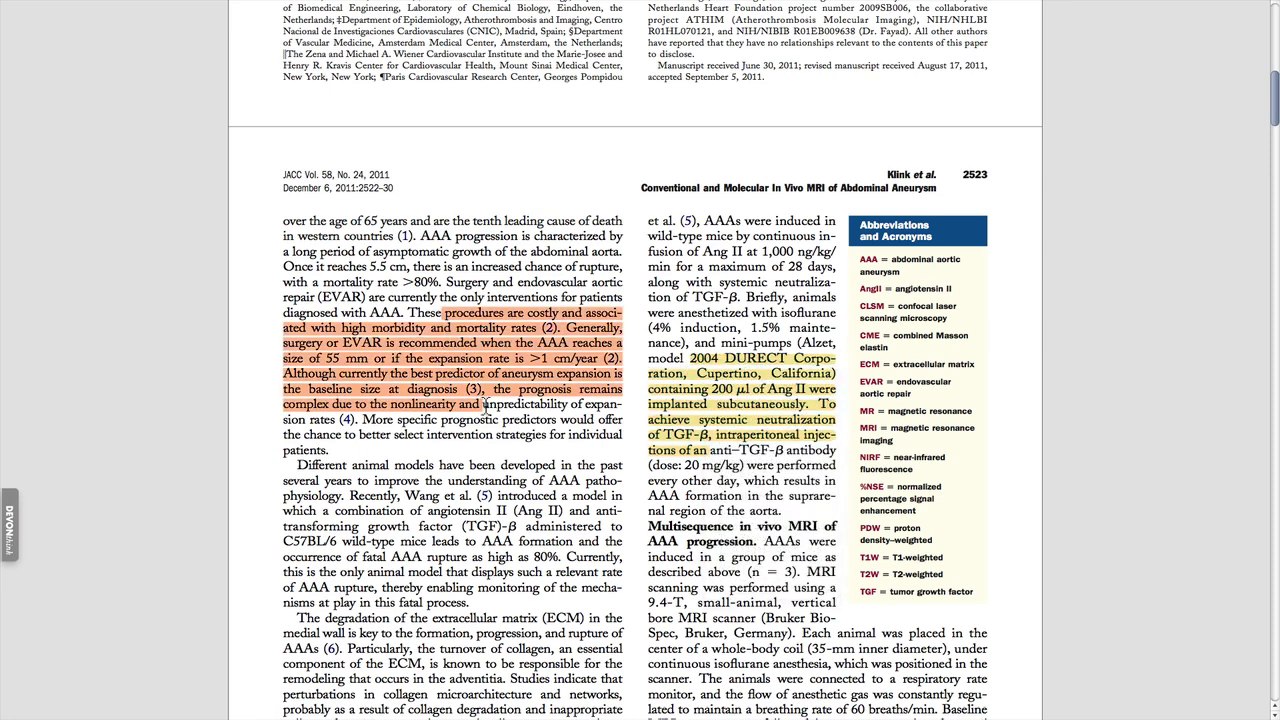
{"action": "right_click", "coordinate": [484, 404]}
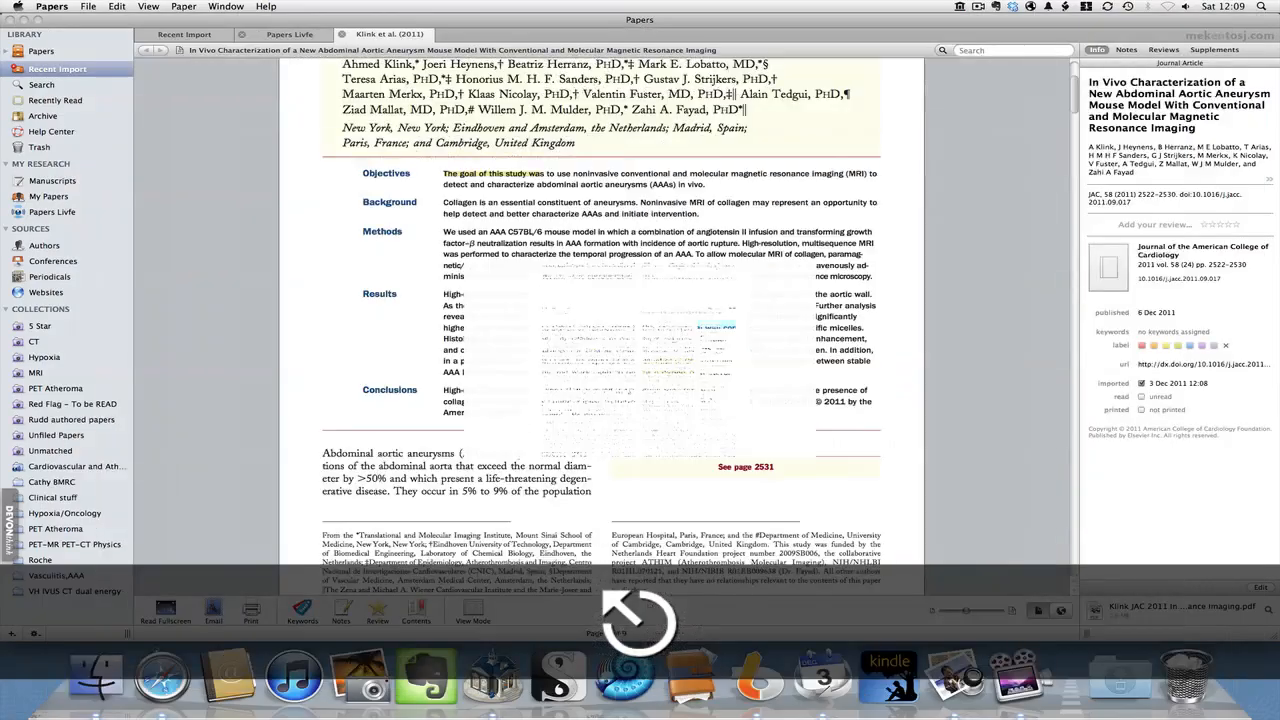
- Scroll to the page-2 highlights, then switch to the library Search view
{"action": "scroll", "scroll_direction": "down", "scroll_amount": 3}
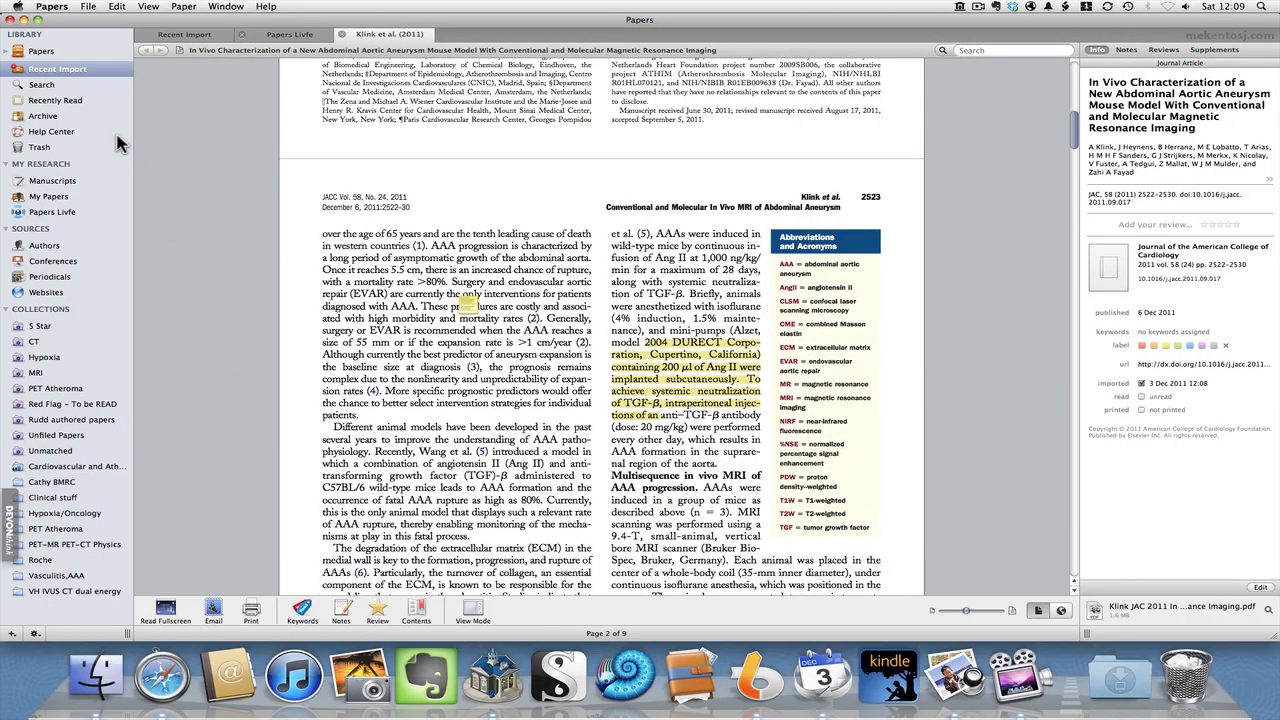
{"action": "mouse_move", "coordinate": [136, 268]}
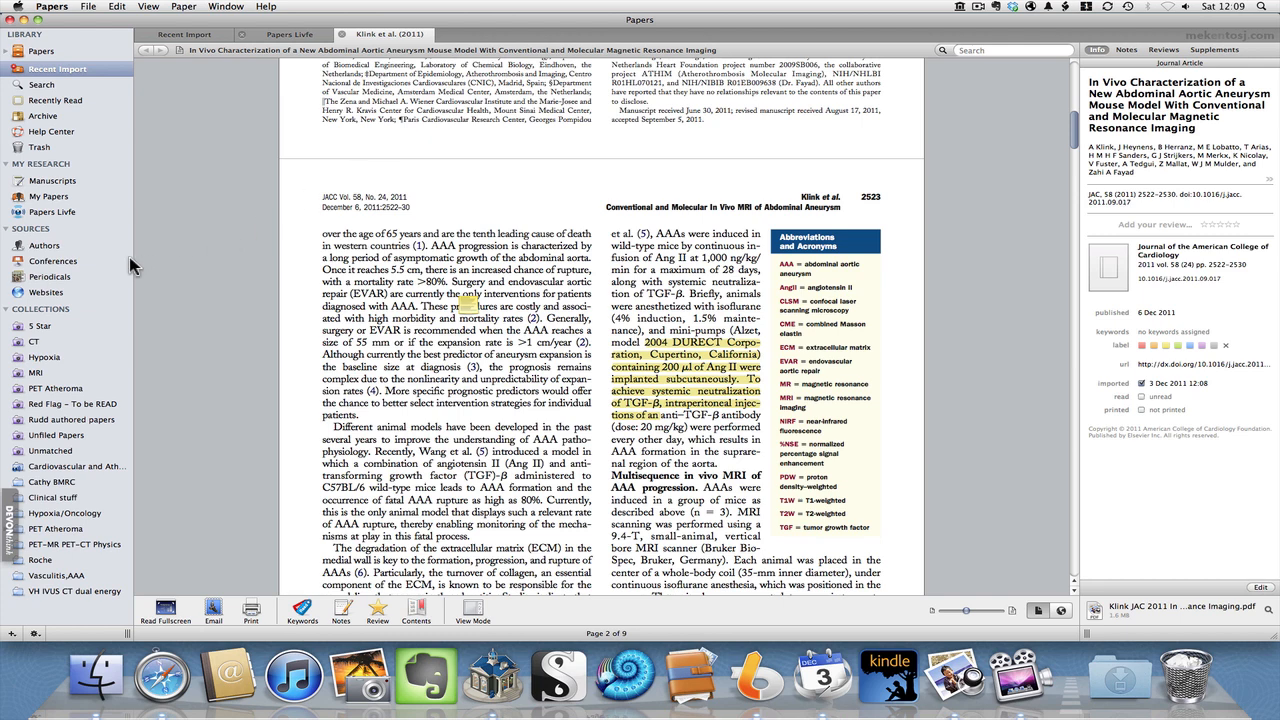
{"action": "left_click", "coordinate": [42, 84]}
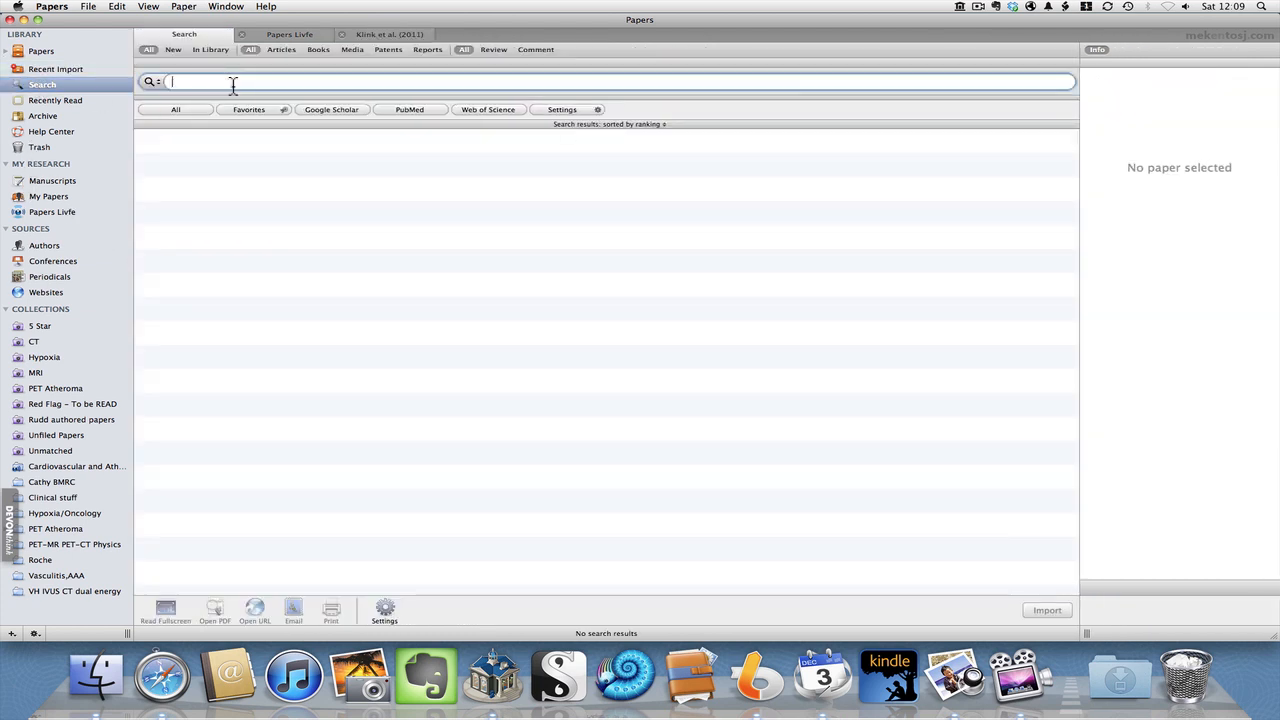
- Search online for 'fay' restricted to Last Author and run the query
{"action": "type", "text": "fayad"}
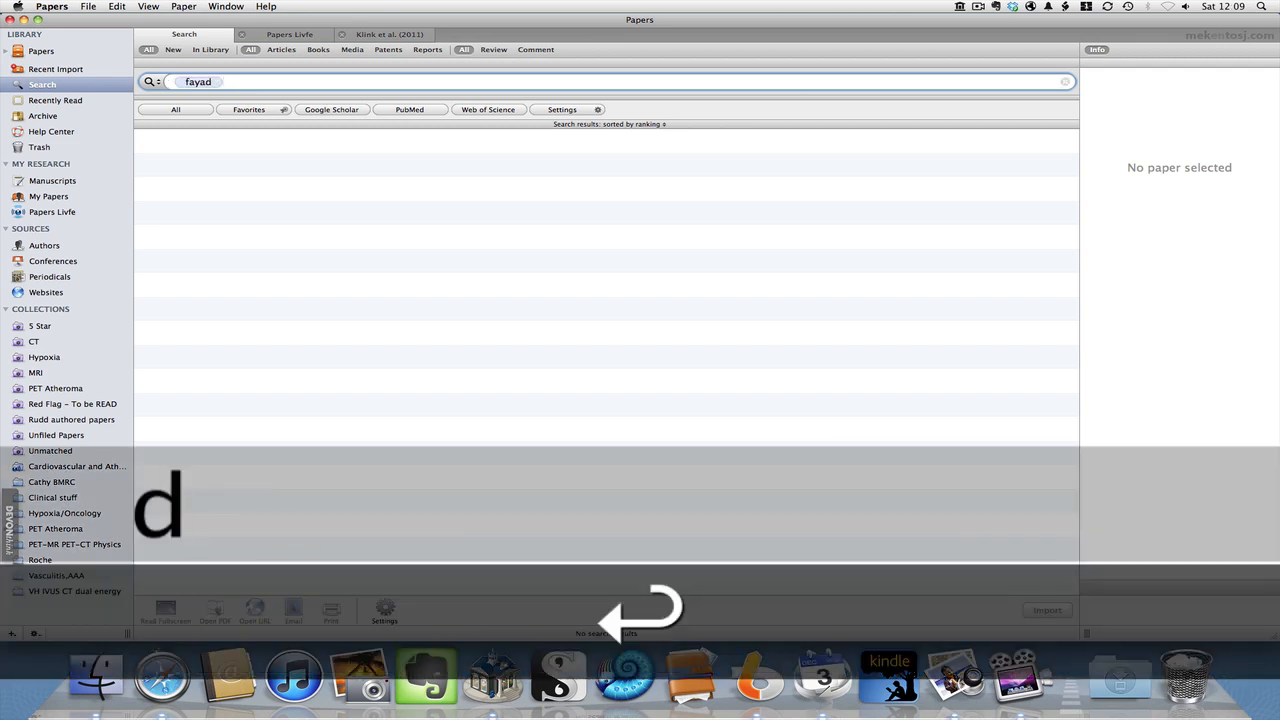
{"action": "left_click", "coordinate": [150, 80]}
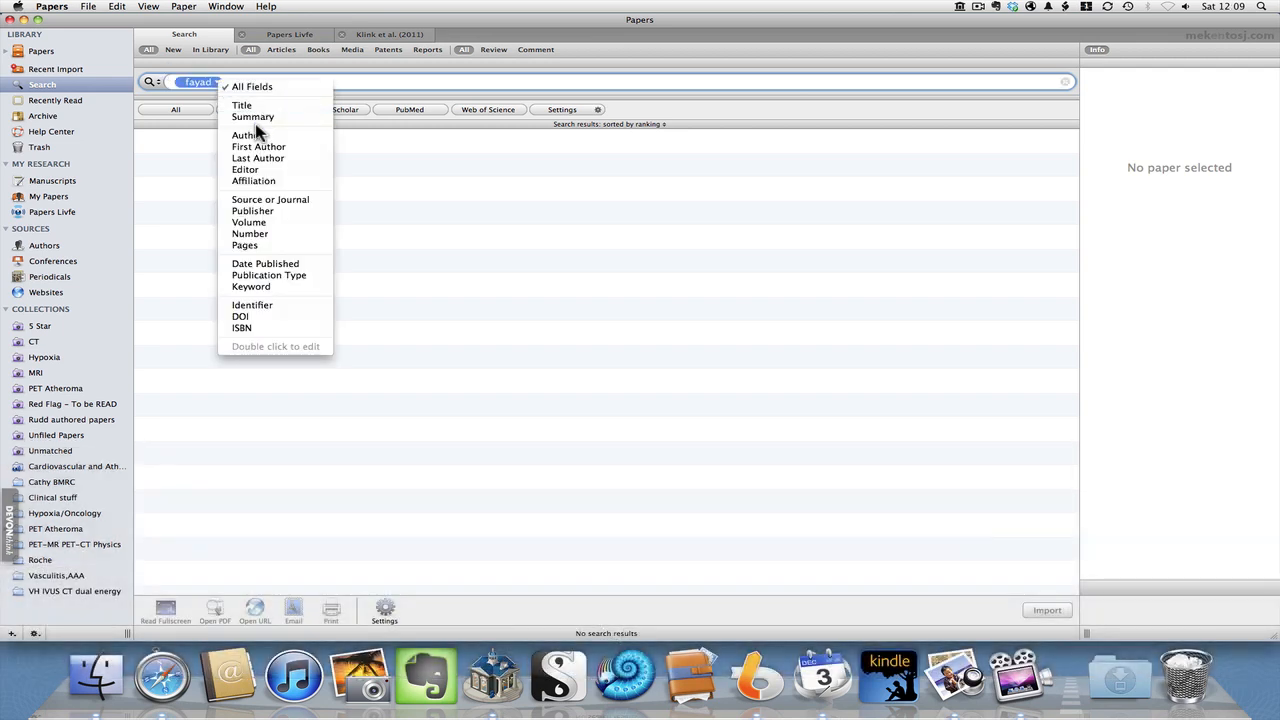
{"action": "mouse_move", "coordinate": [258, 158]}
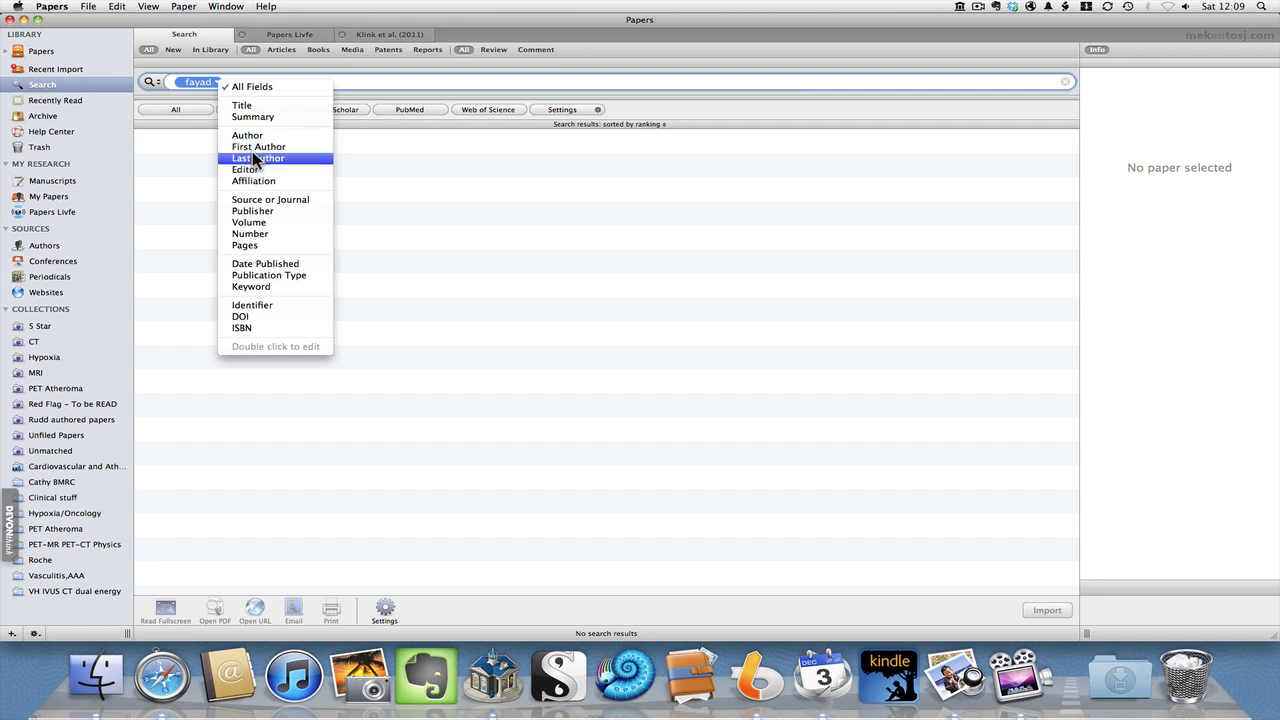
{"action": "left_click", "coordinate": [258, 158]}
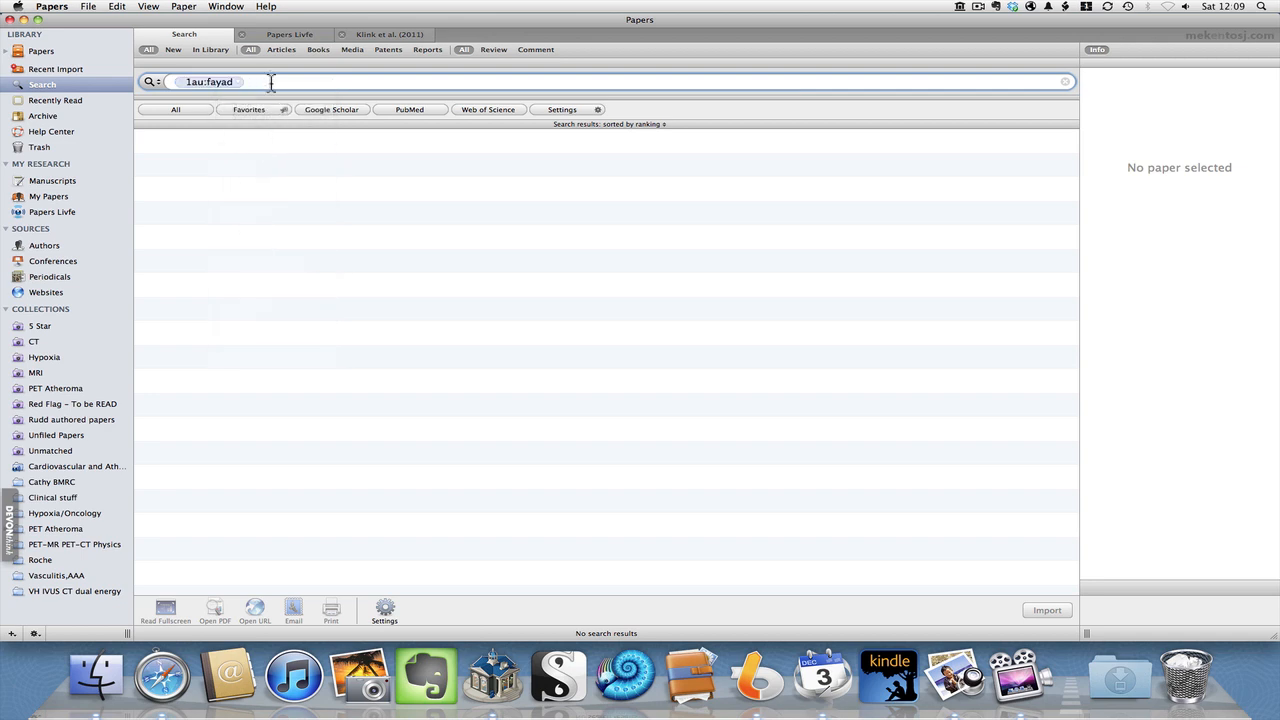
{"action": "key", "text": "Return"}
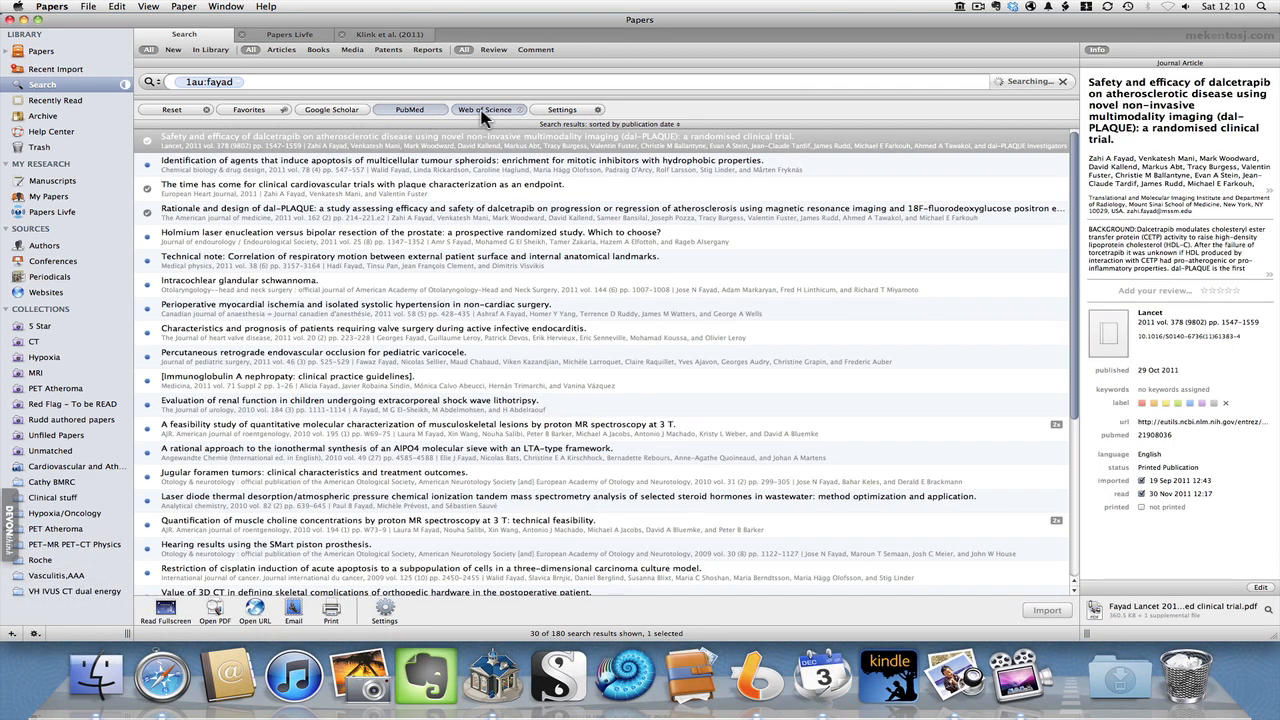
{"action": "mouse_move", "coordinate": [276, 392]}
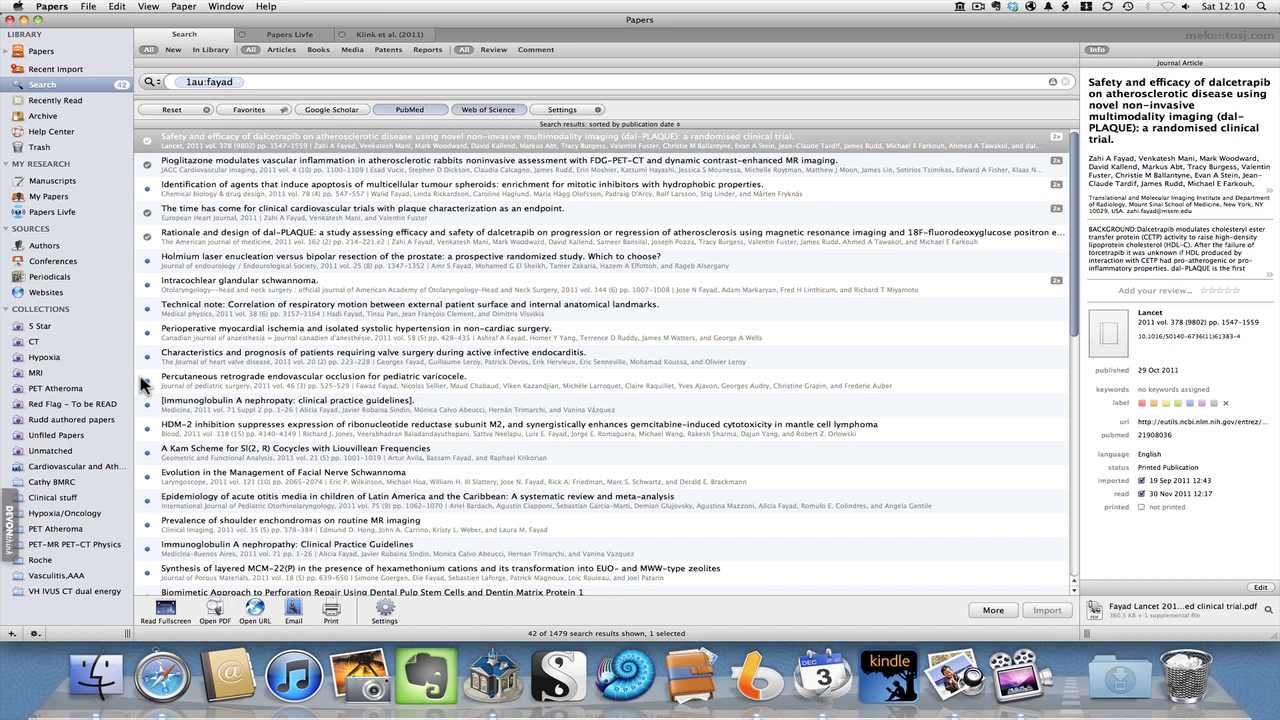
{"action": "mouse_move", "coordinate": [44, 292]}
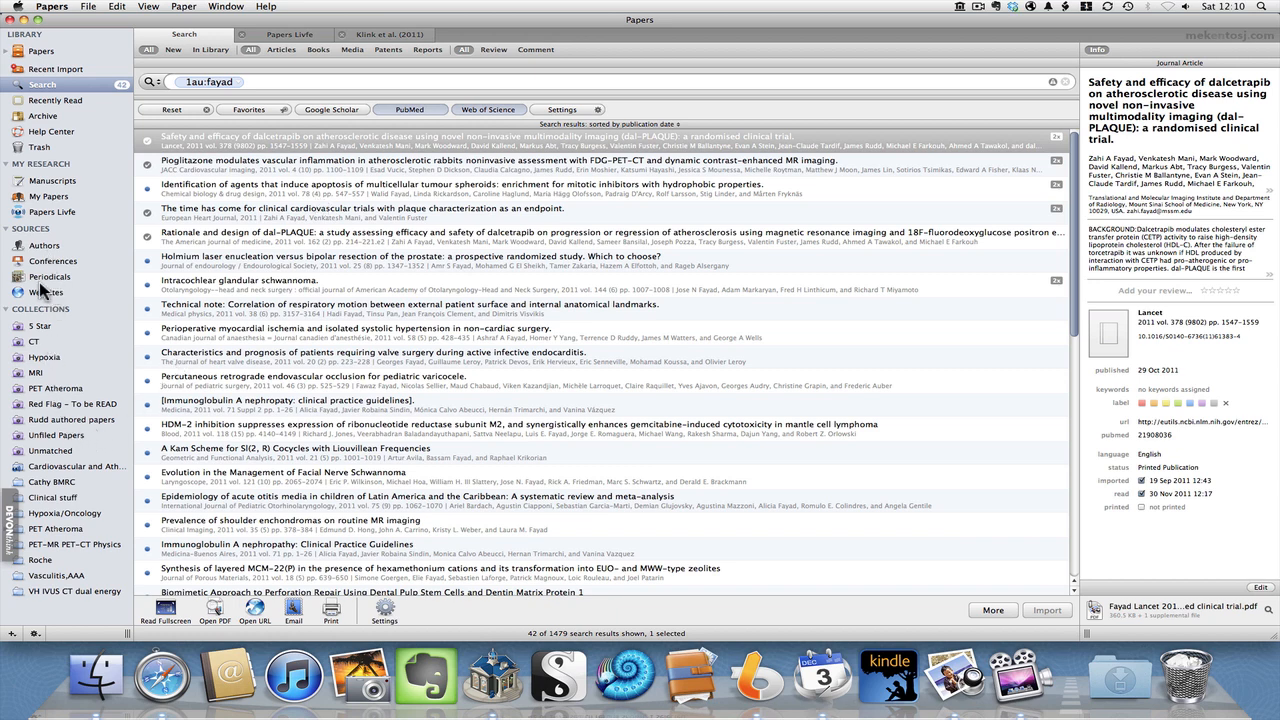
{"action": "mouse_move", "coordinate": [62, 220]}
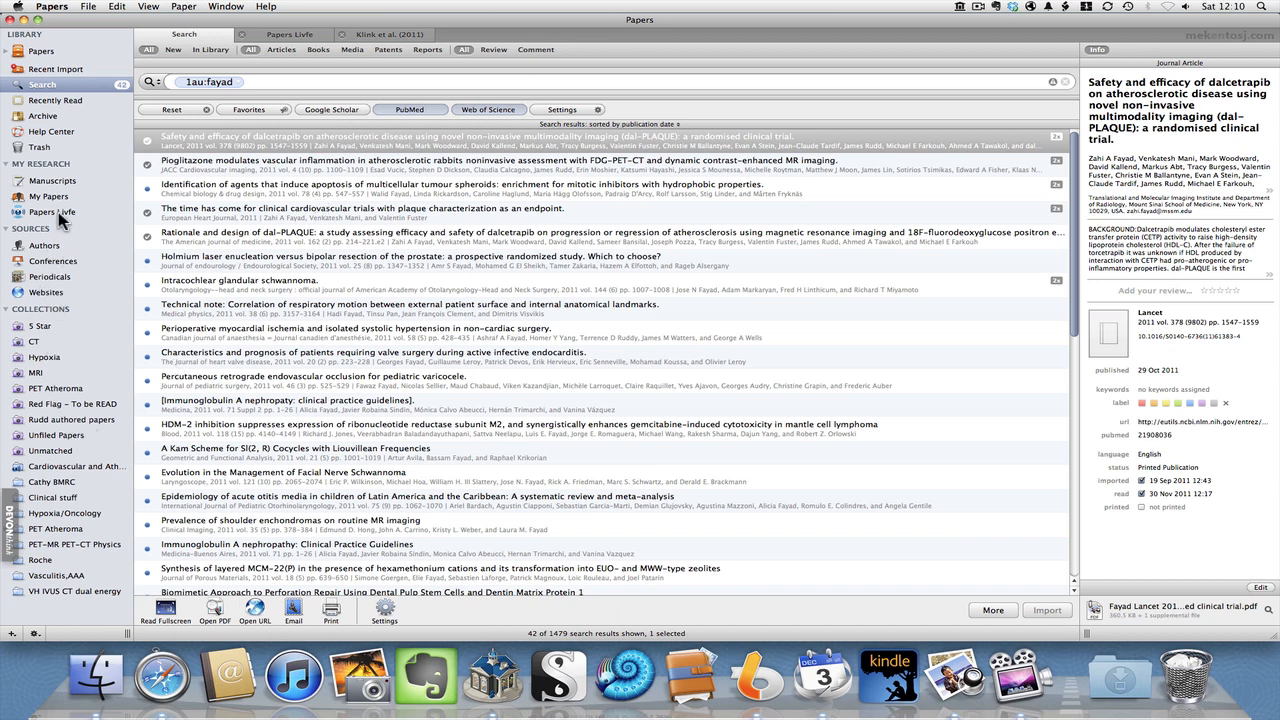
- Show the Papers Livfe shared collections list under My Research
{"action": "left_click", "coordinate": [54, 212]}
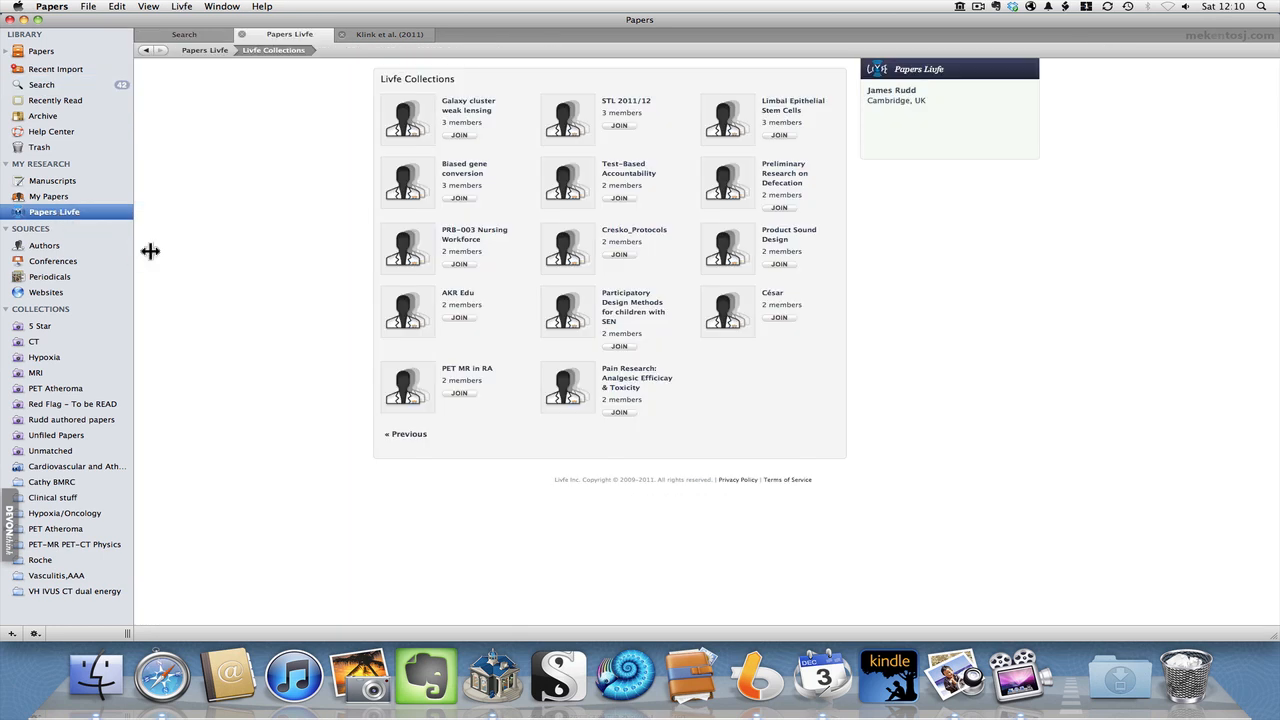
{"action": "mouse_move", "coordinate": [254, 388]}
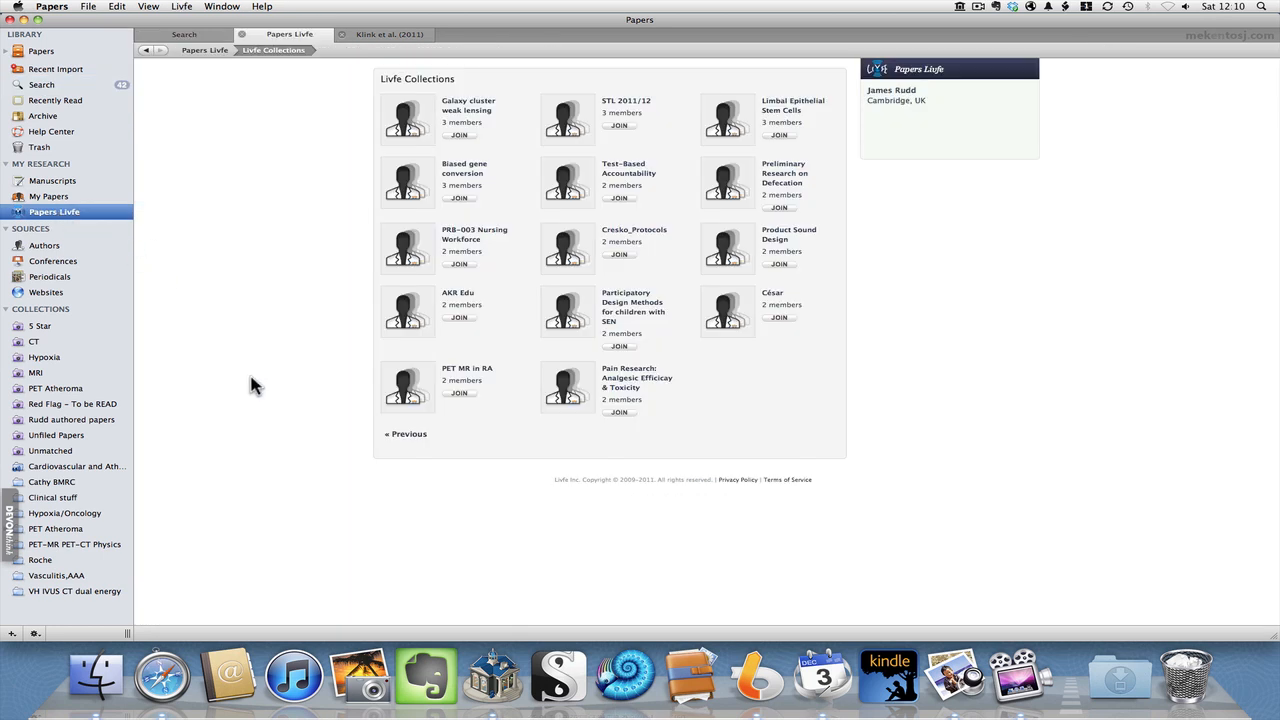
{"action": "mouse_move", "coordinate": [156, 52]}
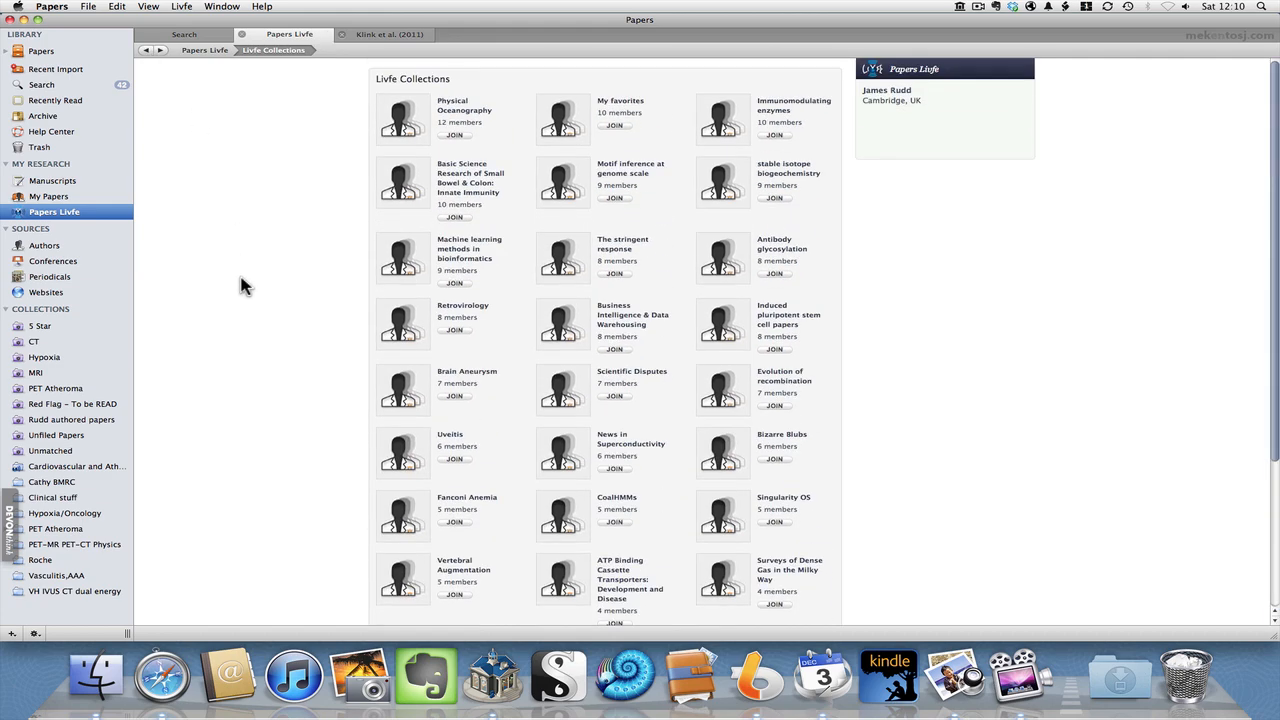
{"action": "mouse_move", "coordinate": [244, 218]}
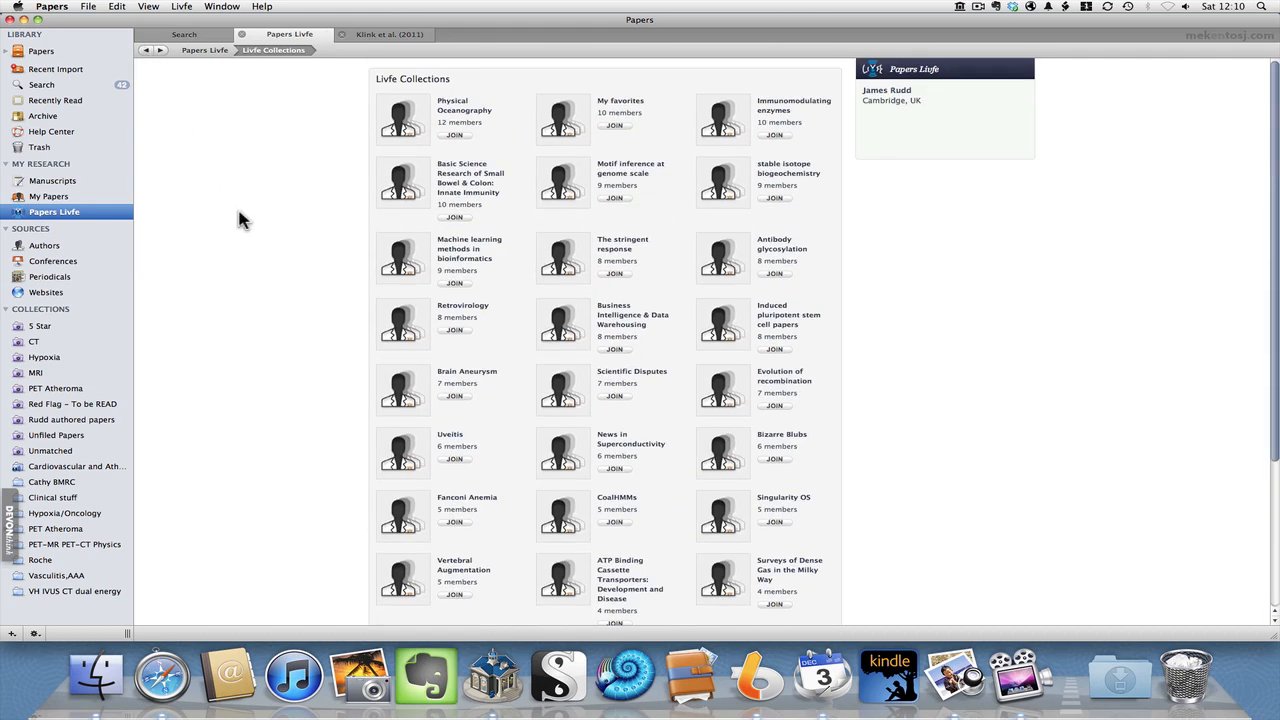
{"action": "mouse_move", "coordinate": [144, 132]}
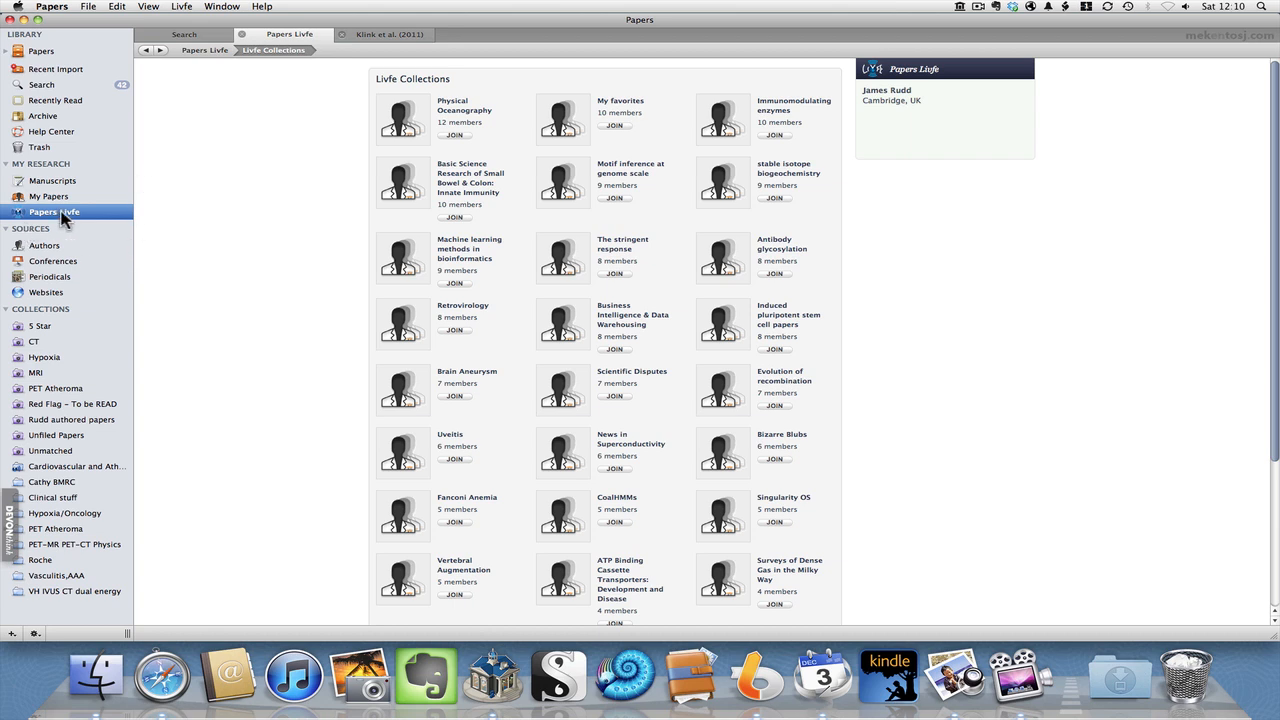
{"action": "mouse_move", "coordinate": [236, 258]}
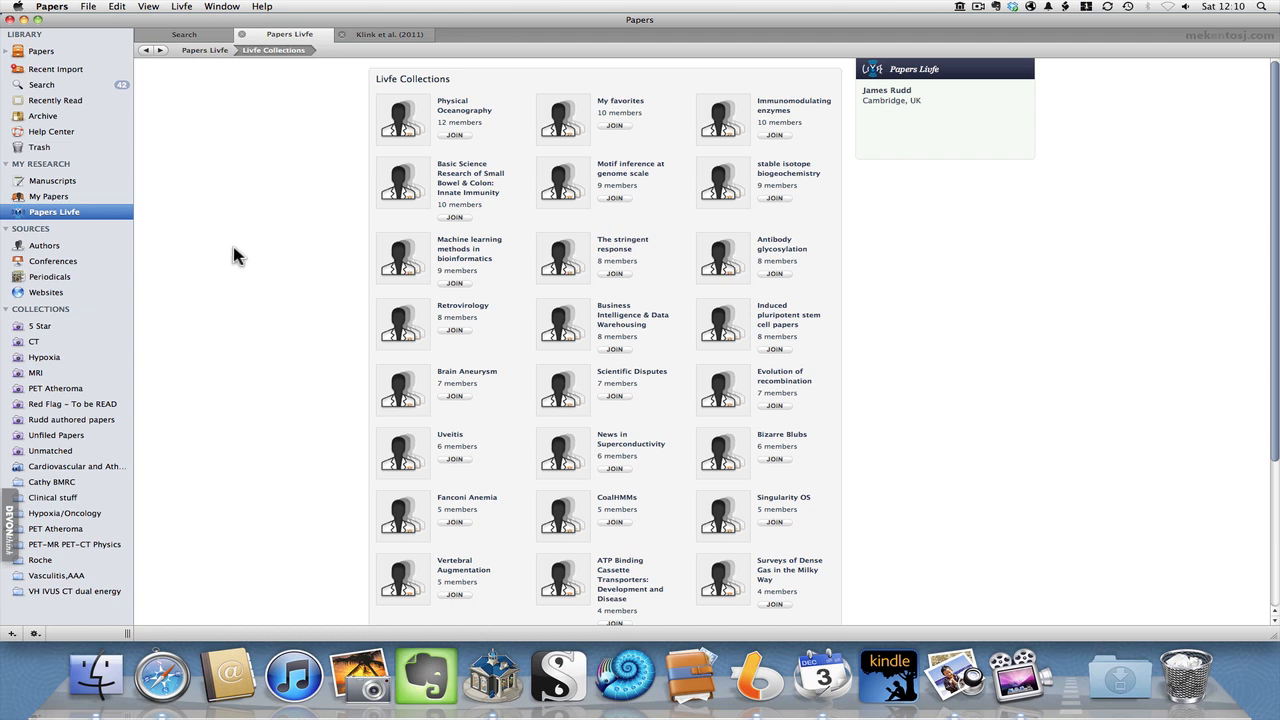
{"action": "mouse_move", "coordinate": [268, 244]}
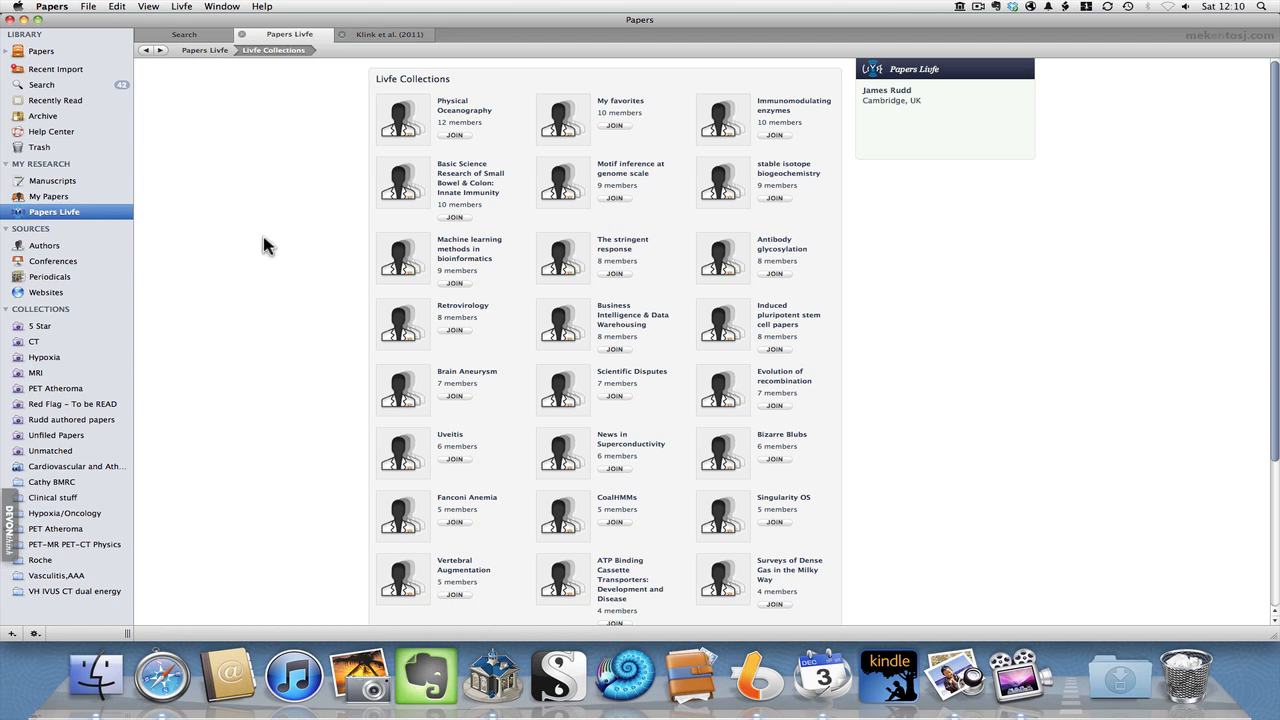
{"action": "mouse_move", "coordinate": [268, 160]}
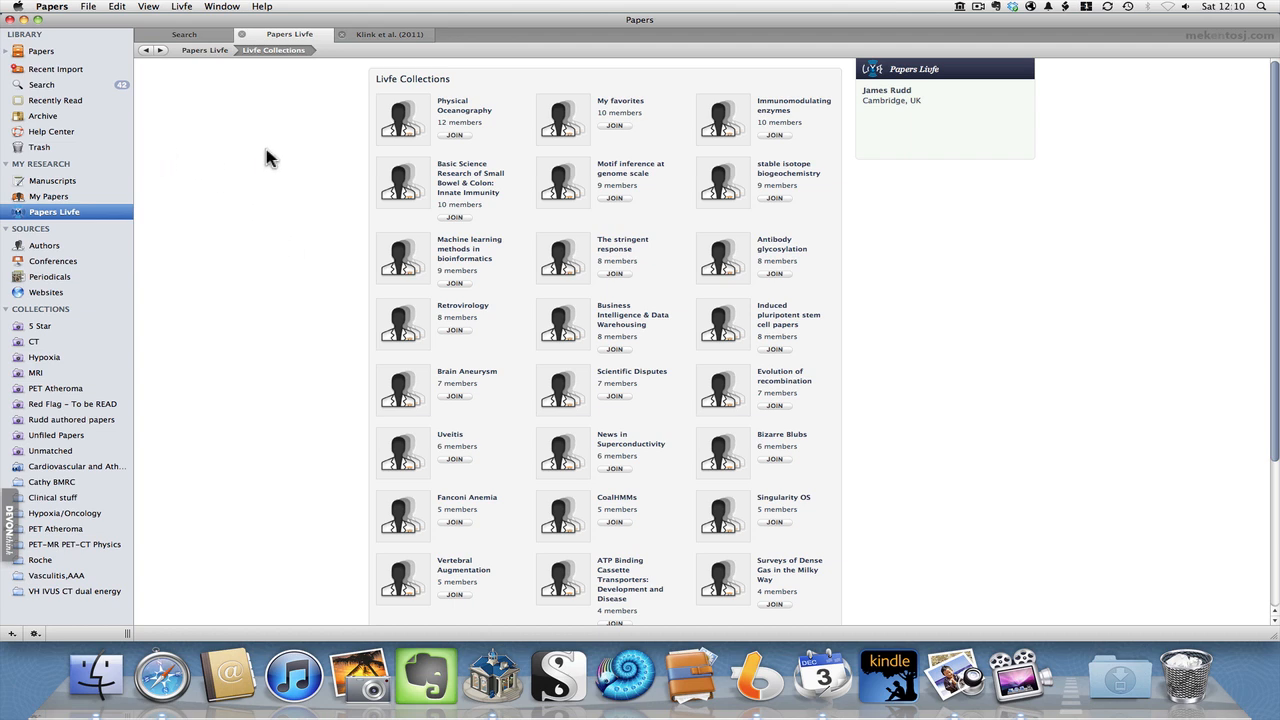